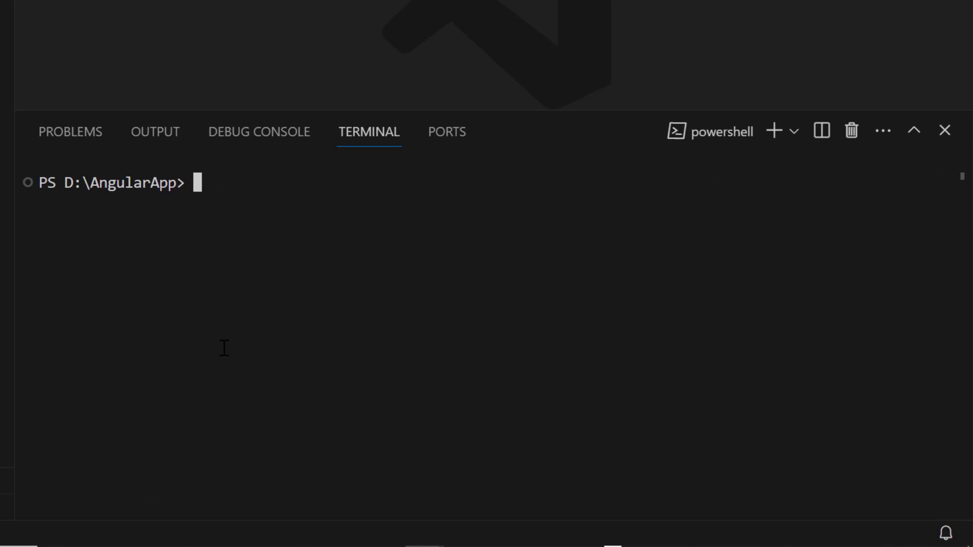
{"action": "type", "text": "npm install"}
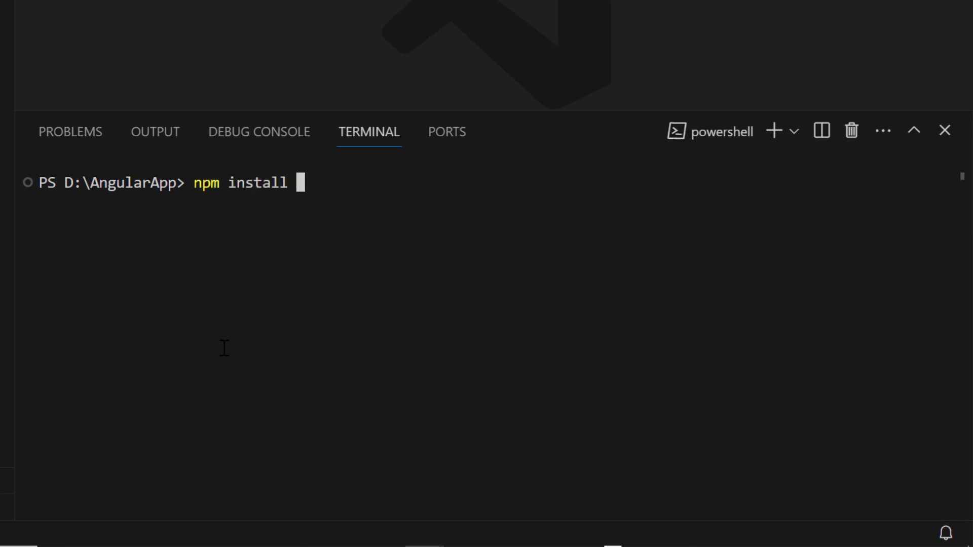
{"action": "type", "text": "-g @angular/cli"}
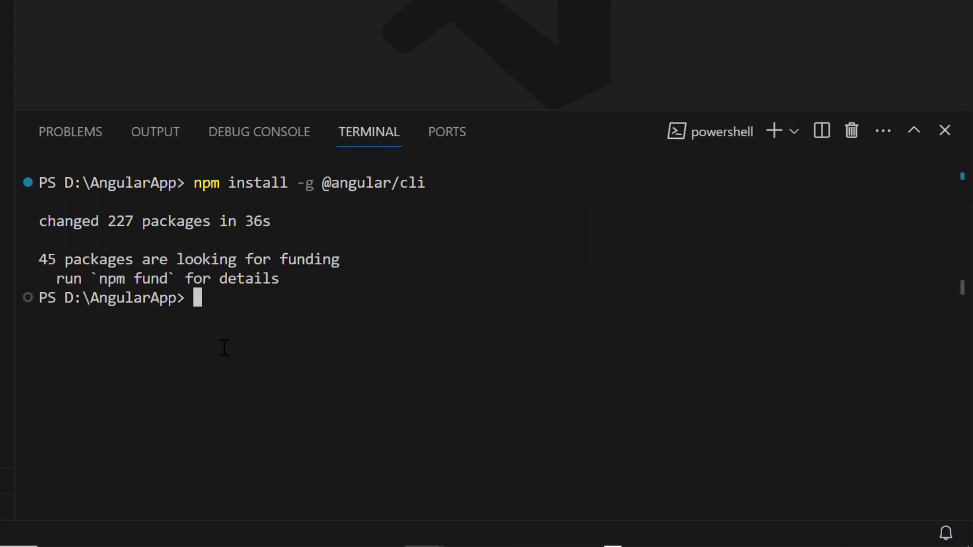
{"action": "type", "text": "ng new"}
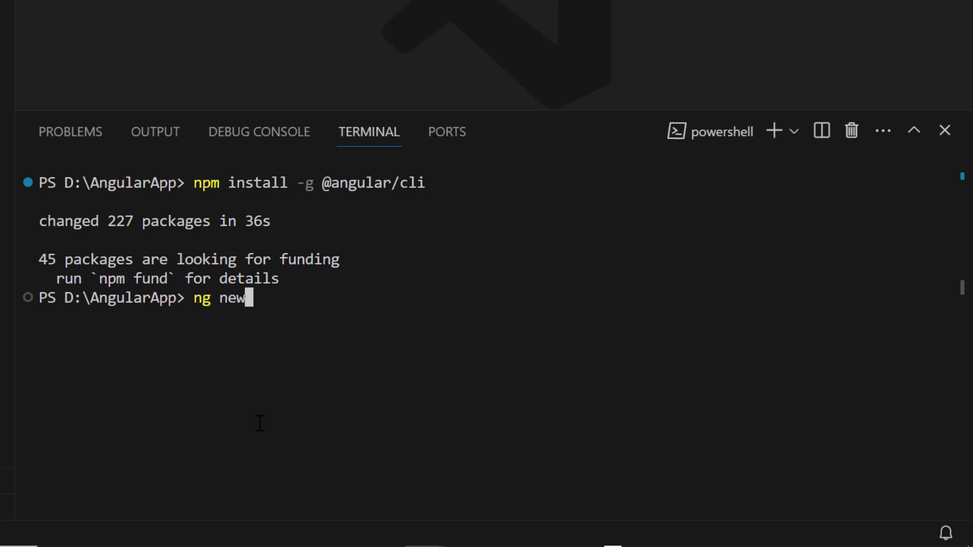
{"action": "type", "text": "exam"}
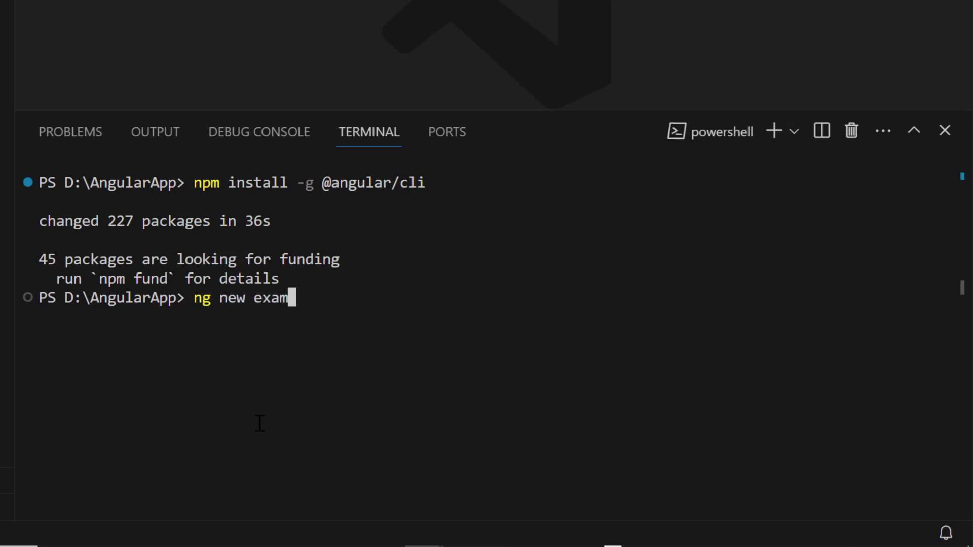
{"action": "key", "text": "Enter"}
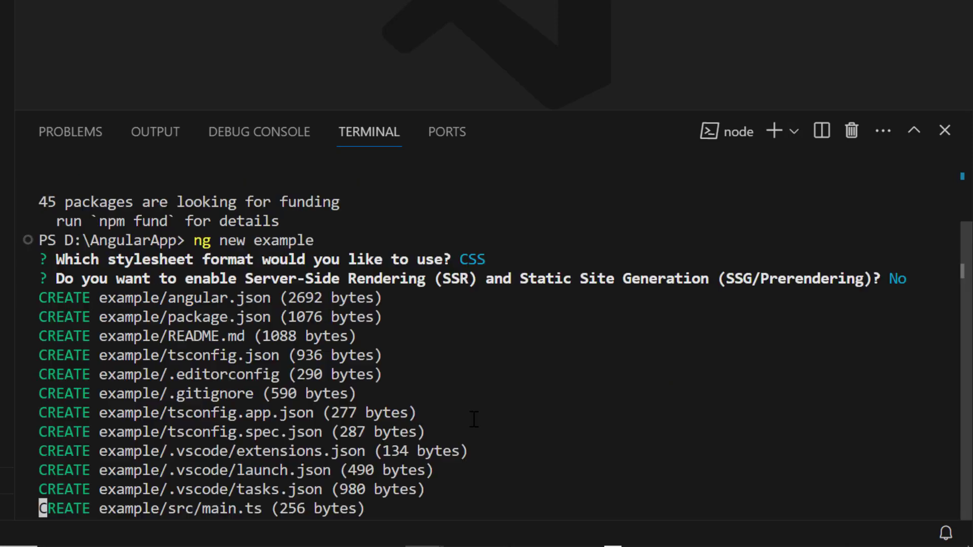
{"action": "scroll", "scroll_direction": "down", "scroll_amount": 3}
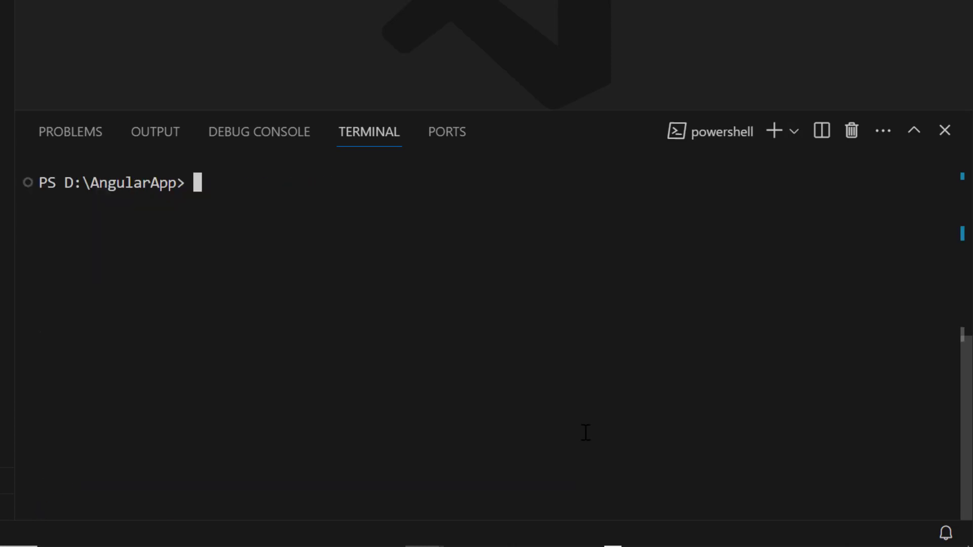
{"action": "type", "text": "cd example"}
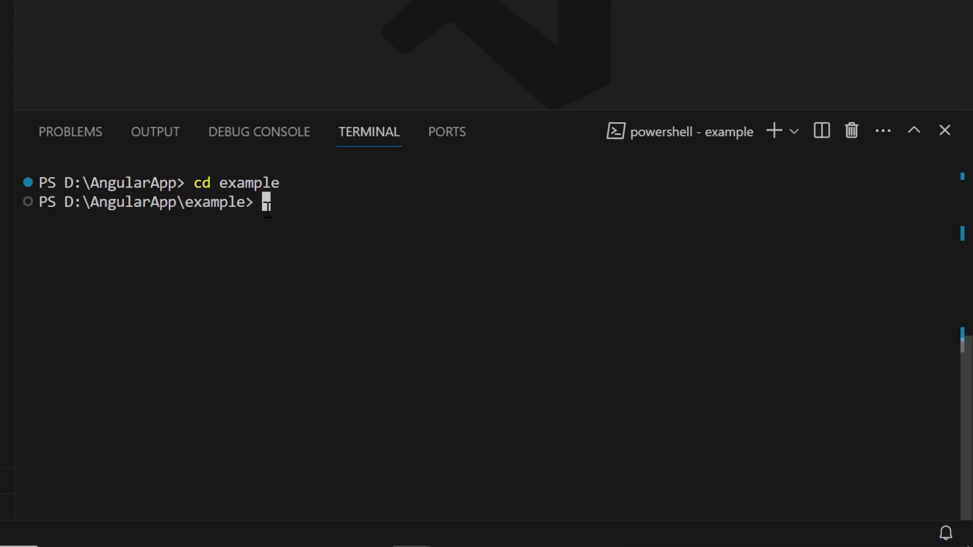
{"action": "type", "text": "npm"}
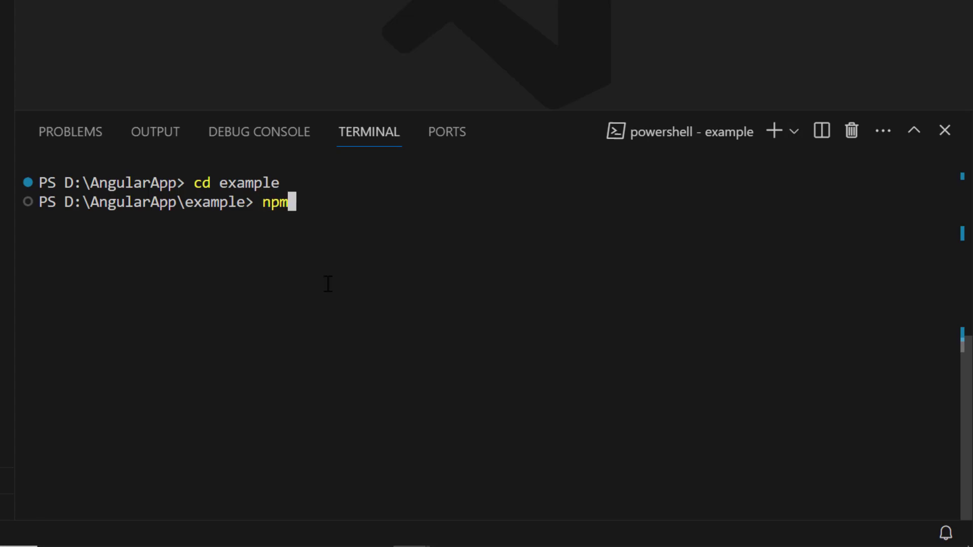
{"action": "type", "text": "install @sync"}
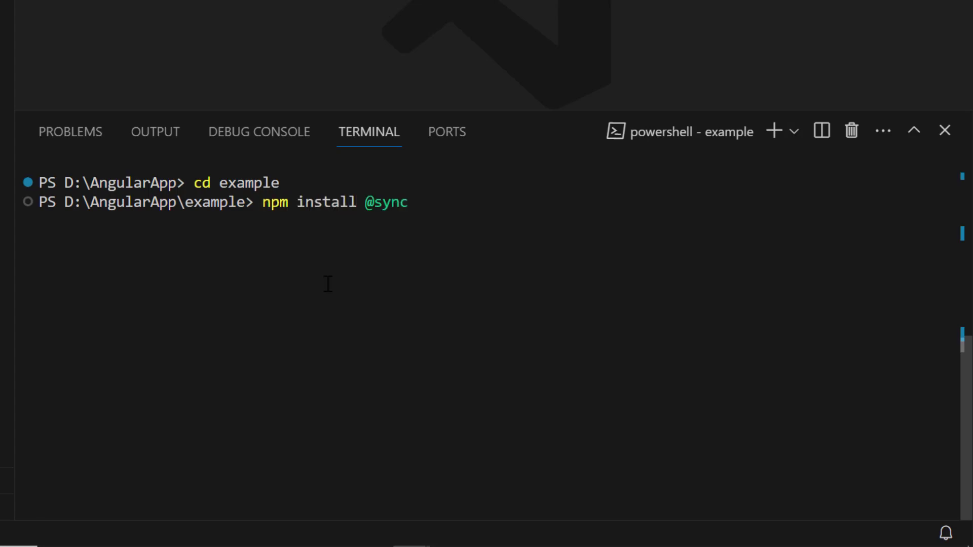
{"action": "type", "text": "fusion/ej2"}
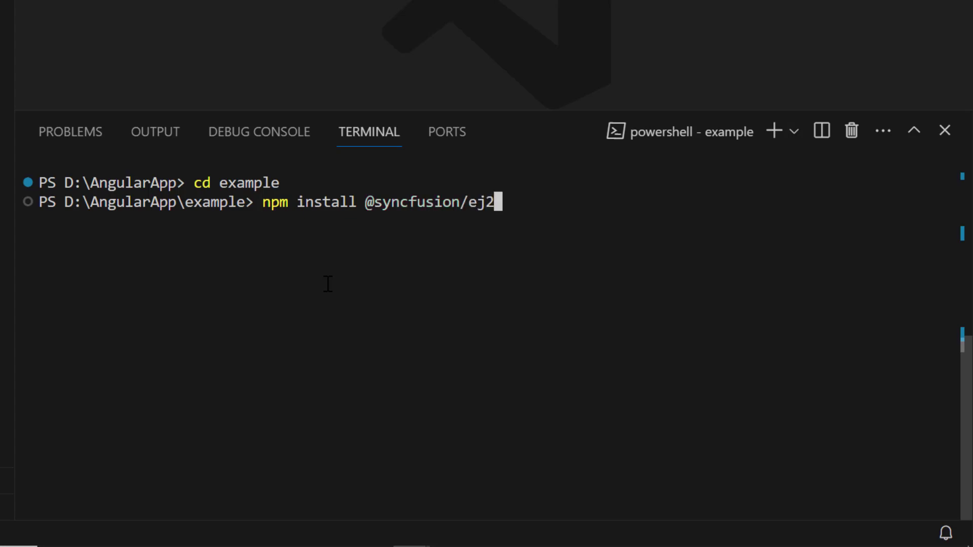
{"action": "type", "text": "-angular-navig"}
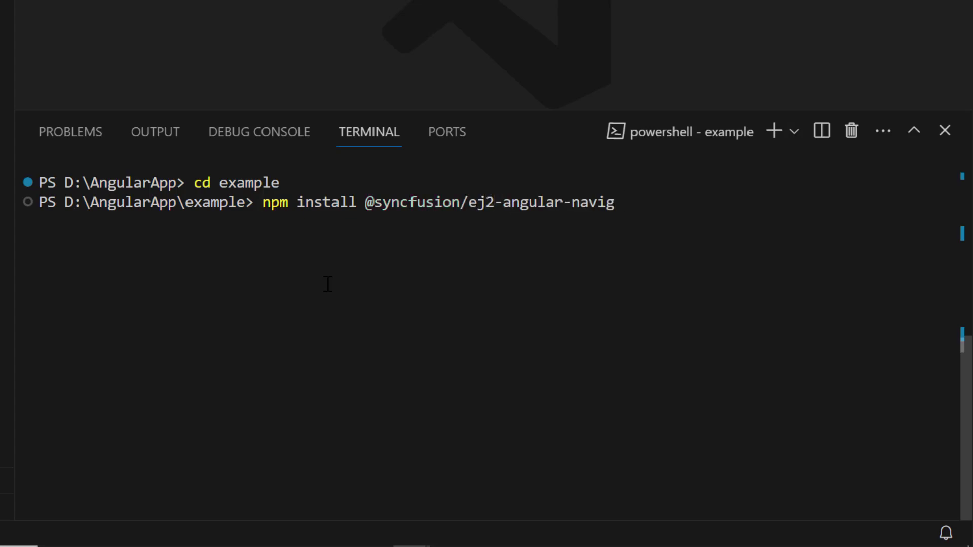
{"action": "type", "text": "ations --save"}
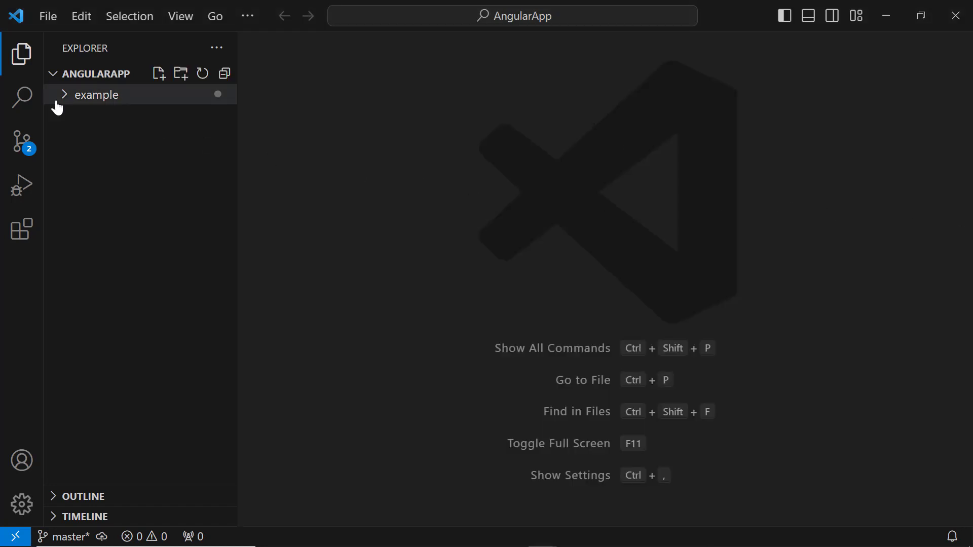
{"action": "left_click", "coordinate": [94, 94]}
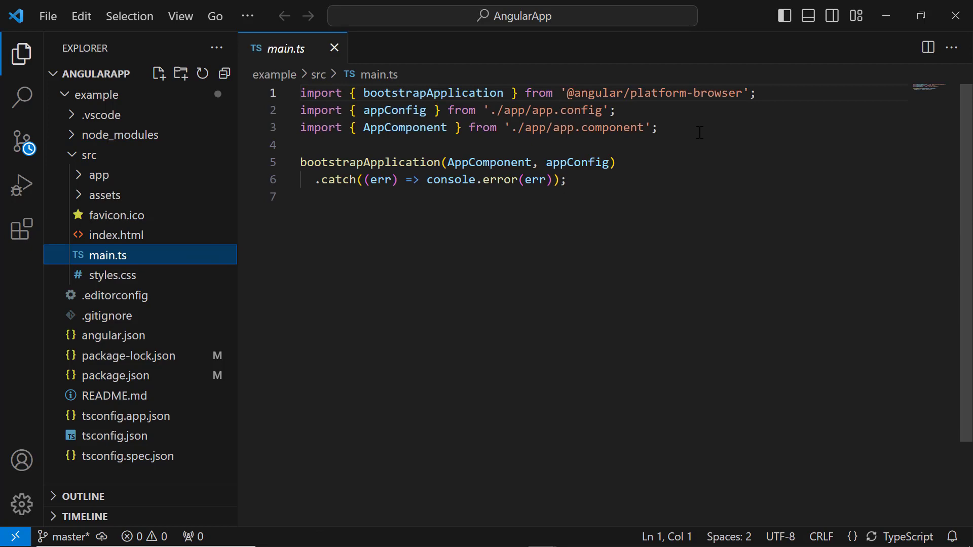
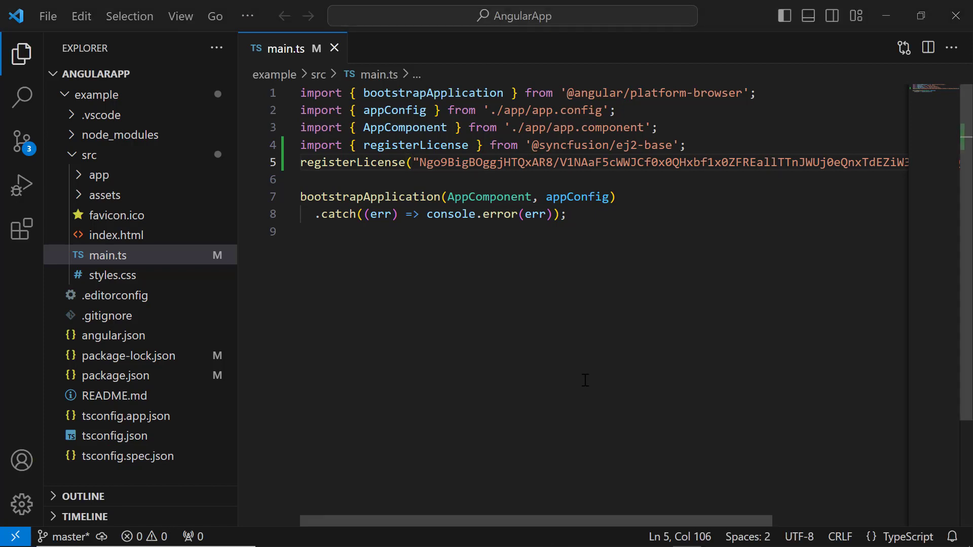
{"action": "mouse_move", "coordinate": [100, 174]}
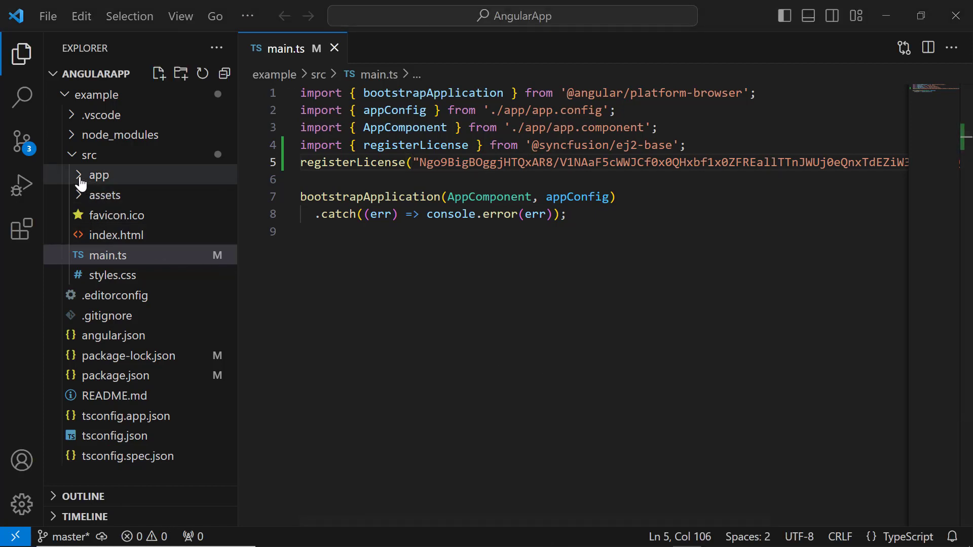
Expand the src/app folder in the Explorer.
{"action": "left_click", "coordinate": [98, 175]}
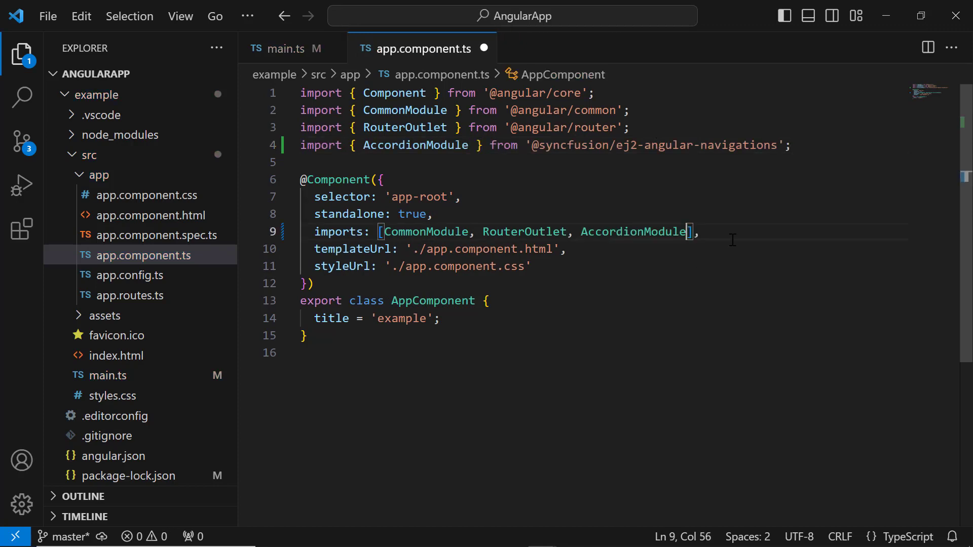
Clear the placeholder content from app.component.html.
{"action": "left_click", "coordinate": [153, 215]}
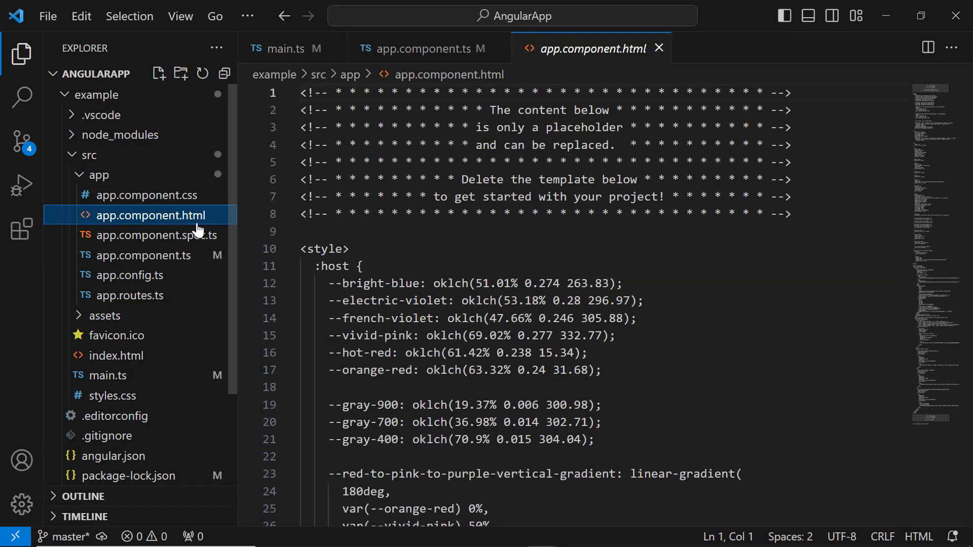
{"action": "key", "text": "ctrl+a"}
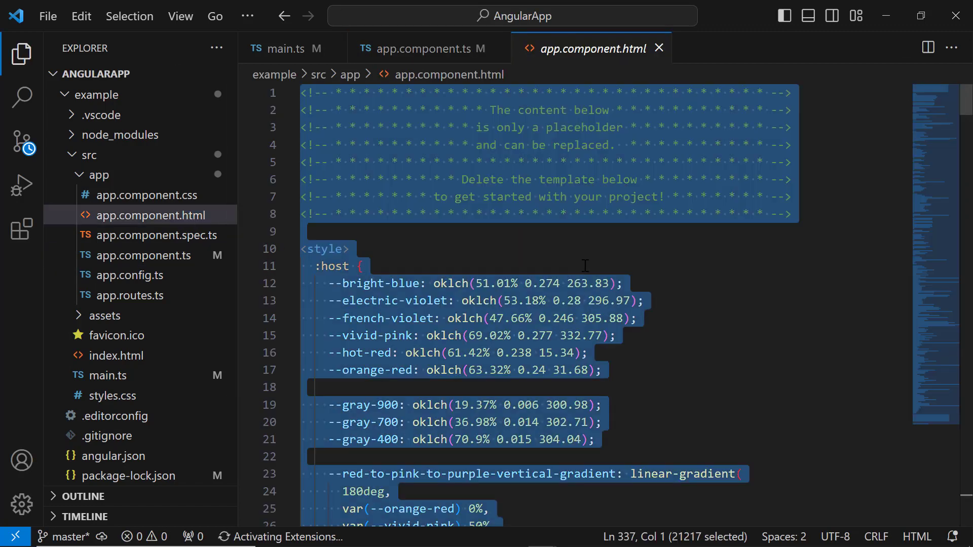
{"action": "key", "text": "Delete"}
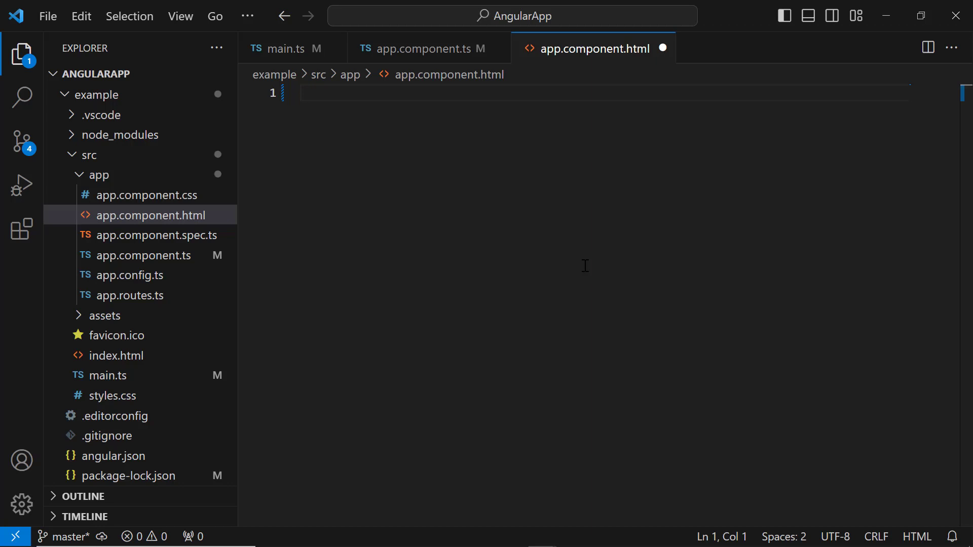
{"action": "left_click", "coordinate": [304, 92]}
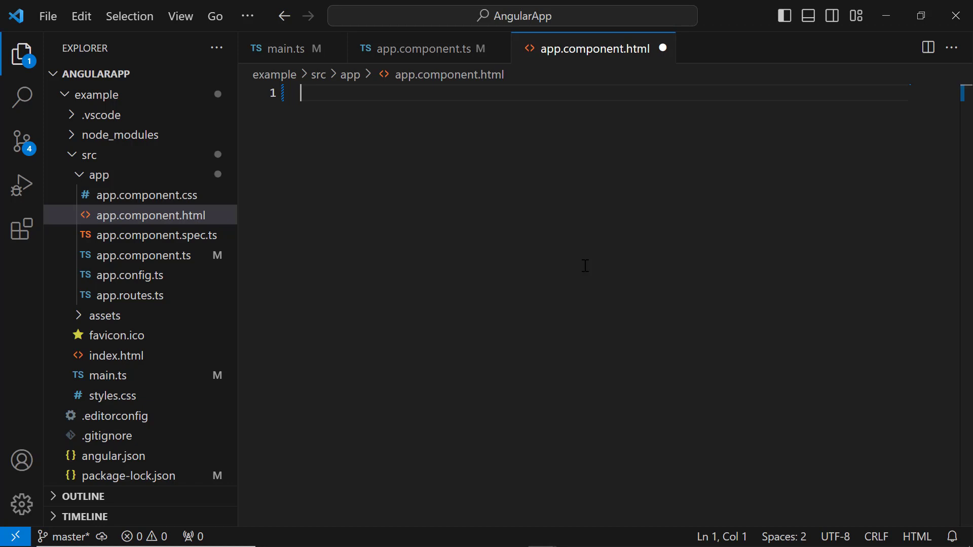
Write an ejs-accordion with width="500px" containing an e-accordionitems block.
{"action": "type", "text": "<ejs-accordion>"}
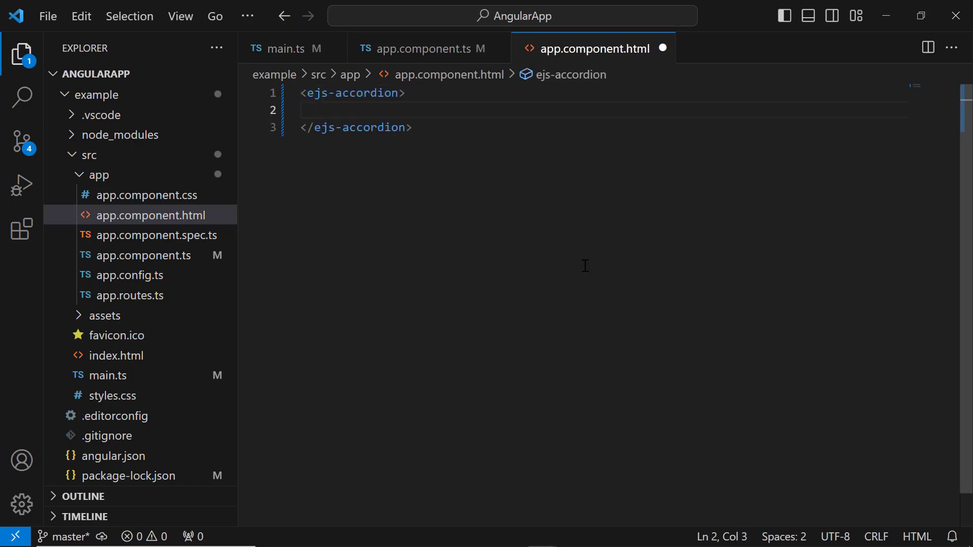
{"action": "type", "text": "width=\"500p"}
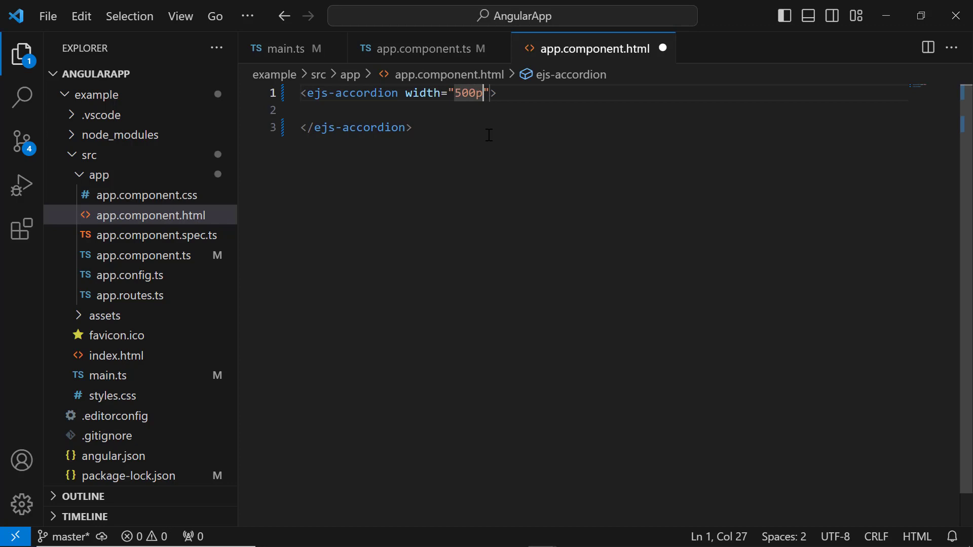
{"action": "type", "text": "x"}
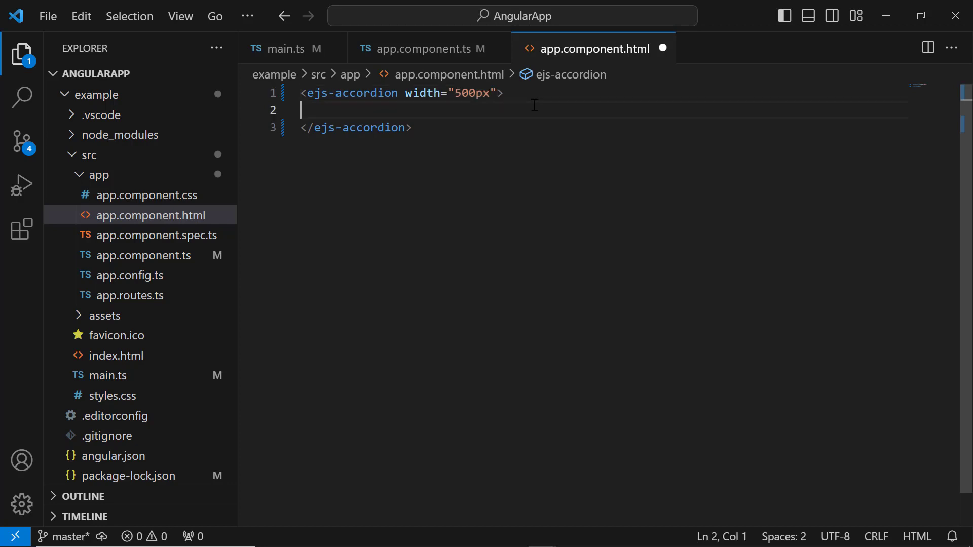
{"action": "type", "text": "<e-accordionitems></e-accordionitems>"}
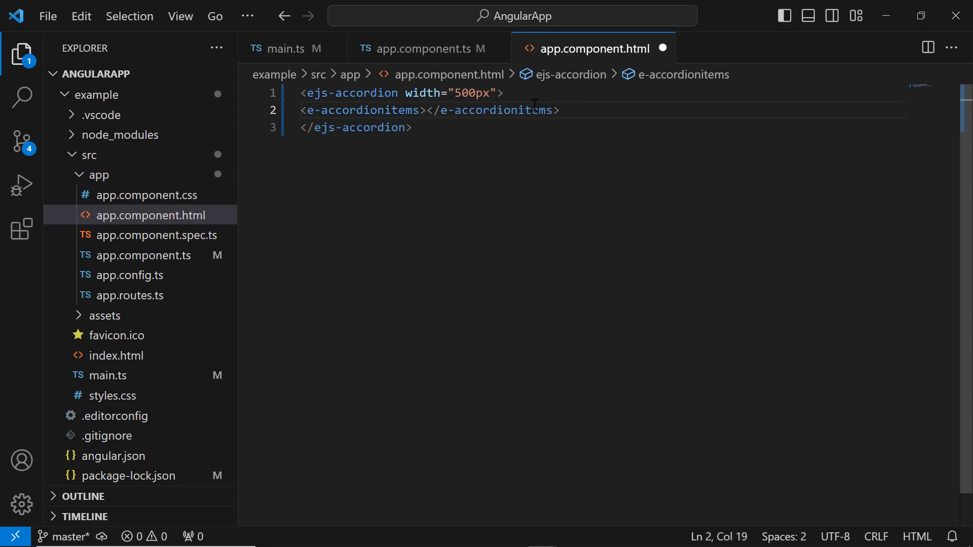
{"action": "key", "text": "Enter"}
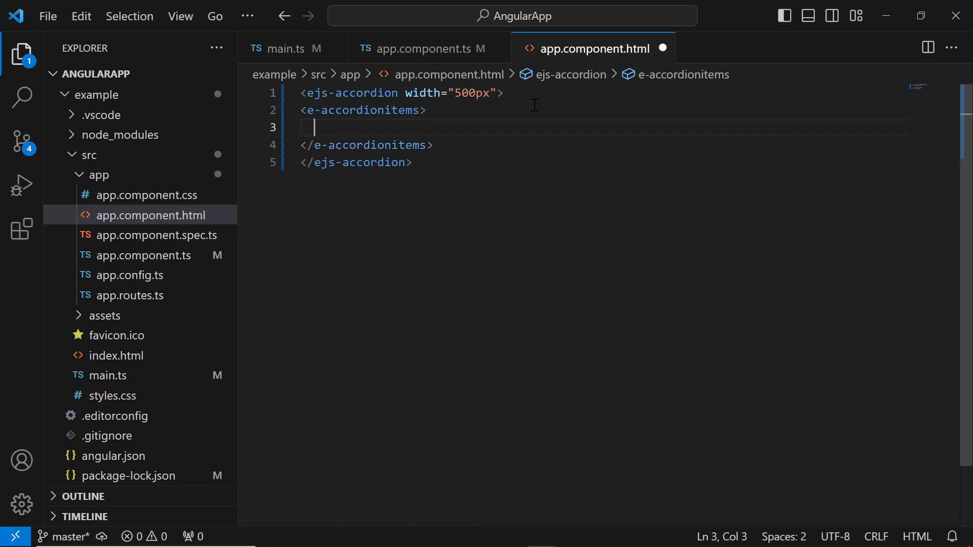
{"action": "type", "text": "<"}
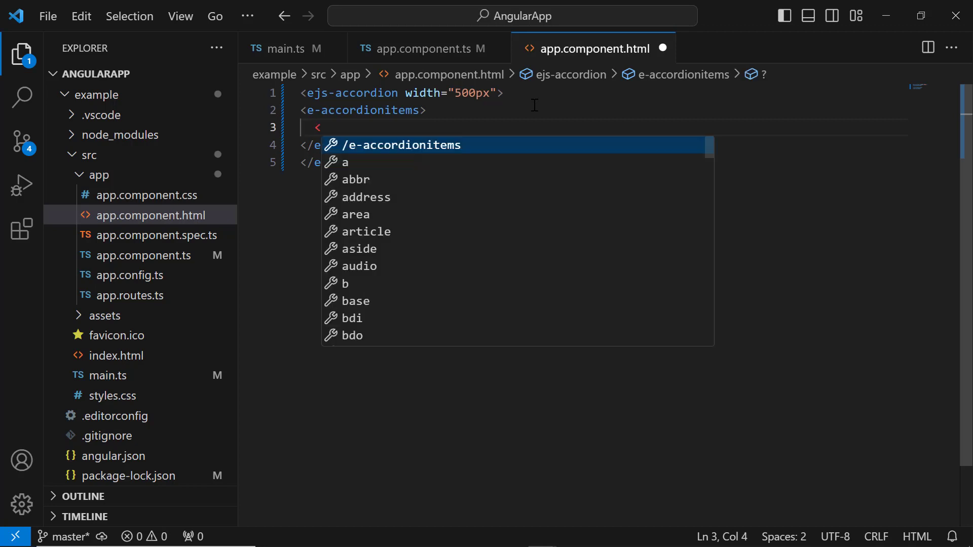
{"action": "type", "text": "e-accordion"}
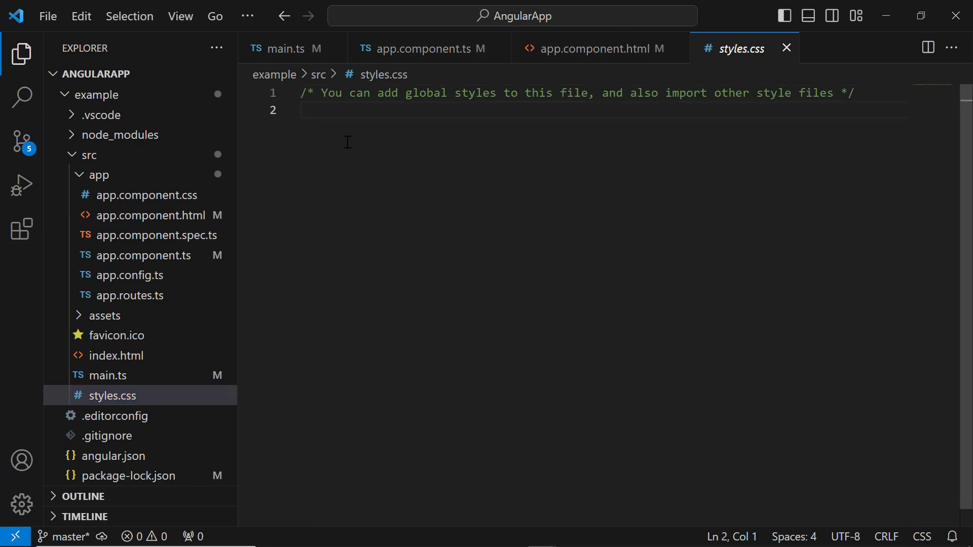
{"action": "type", "text": "@import '../node_modules/@syncfusion/ej2-base/styles/material.css';"}
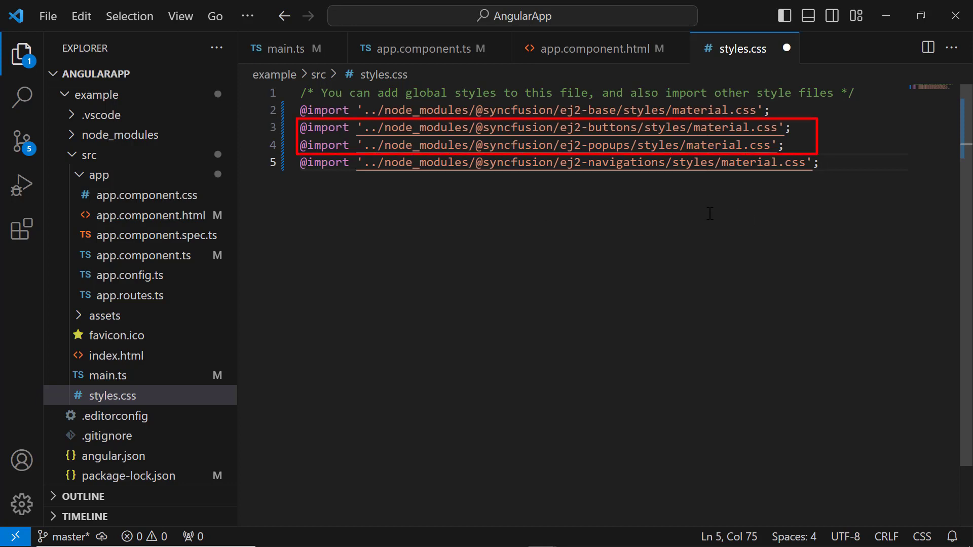
{"action": "key", "text": "Enter"}
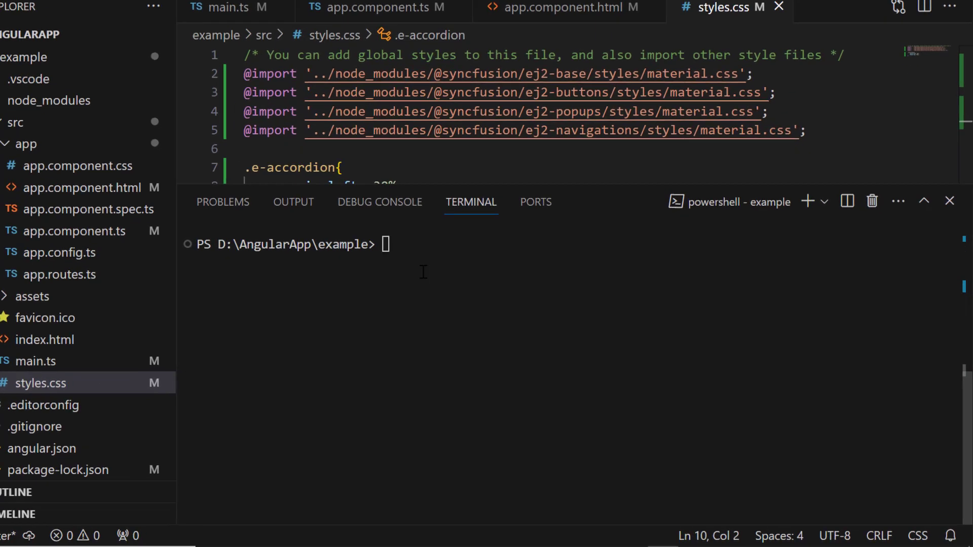
{"action": "type", "text": "ng ser"}
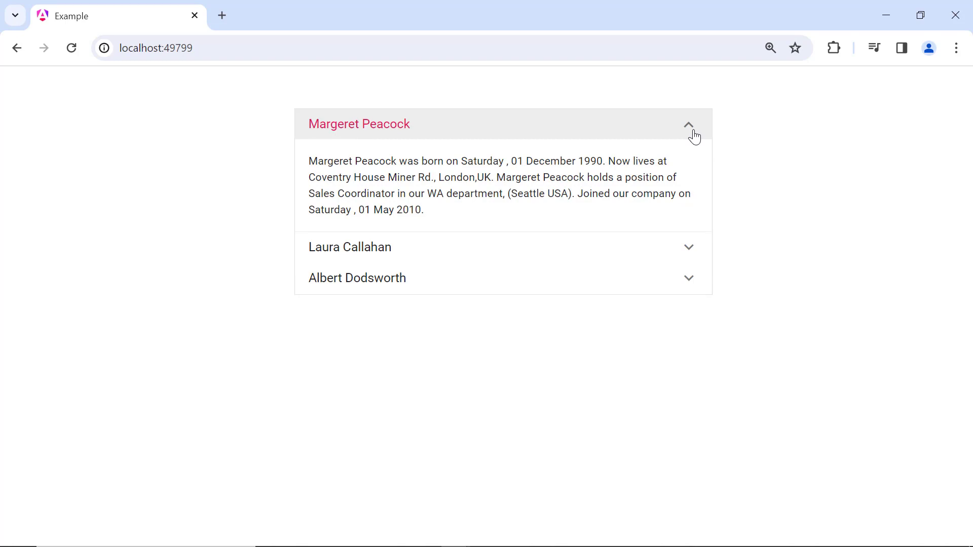
Collapse Margaret Peacock's accordion pane using its header arrow.
{"action": "left_click", "coordinate": [688, 124]}
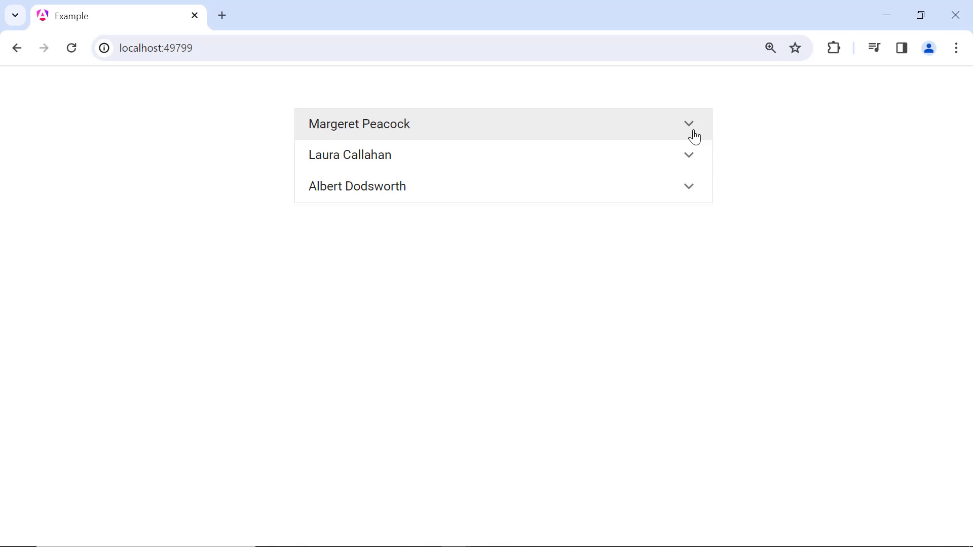
{"action": "mouse_move", "coordinate": [666, 307]}
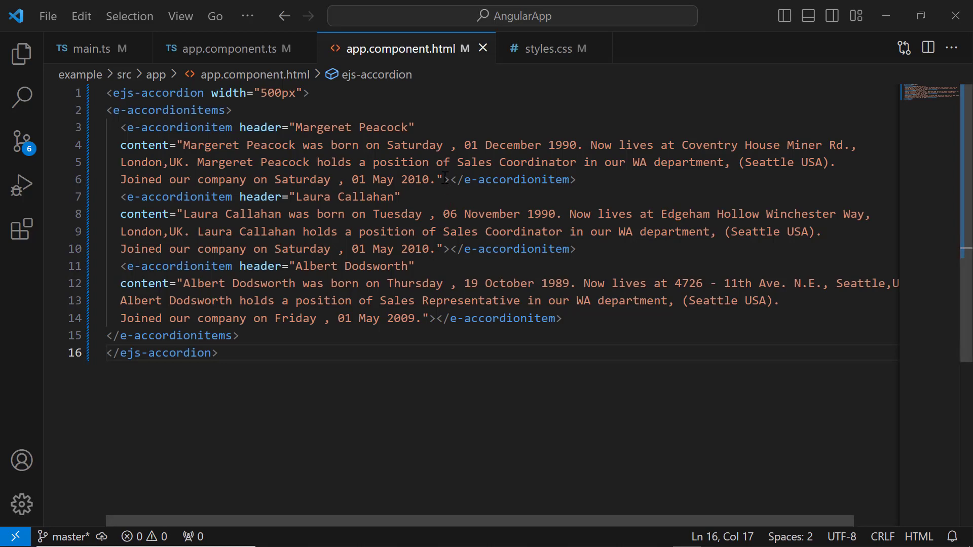
Replace Margaret Peacock's content attribute with an <ng-template #content> block.
{"action": "left_click_drag", "start_coordinate": [423, 127], "coordinate": [442, 179]}
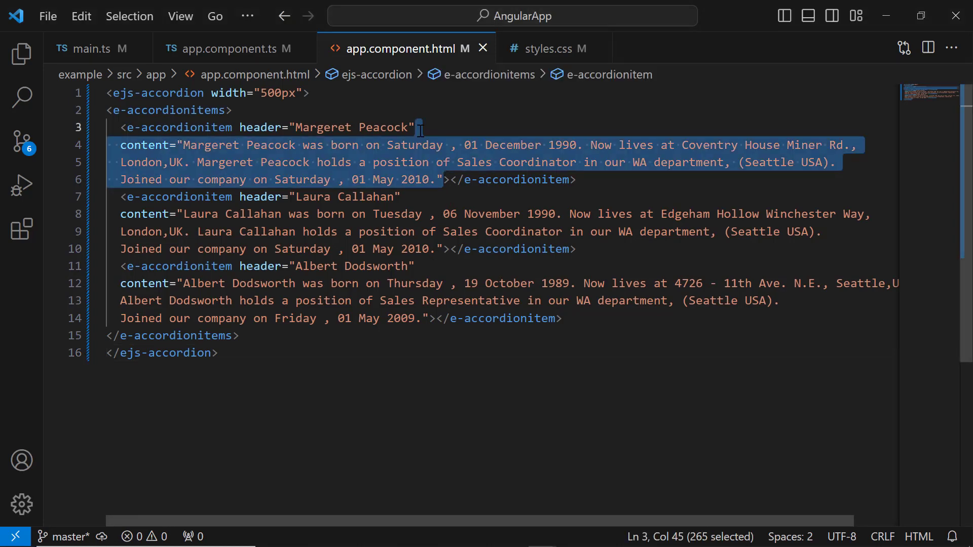
{"action": "key", "text": "Delete"}
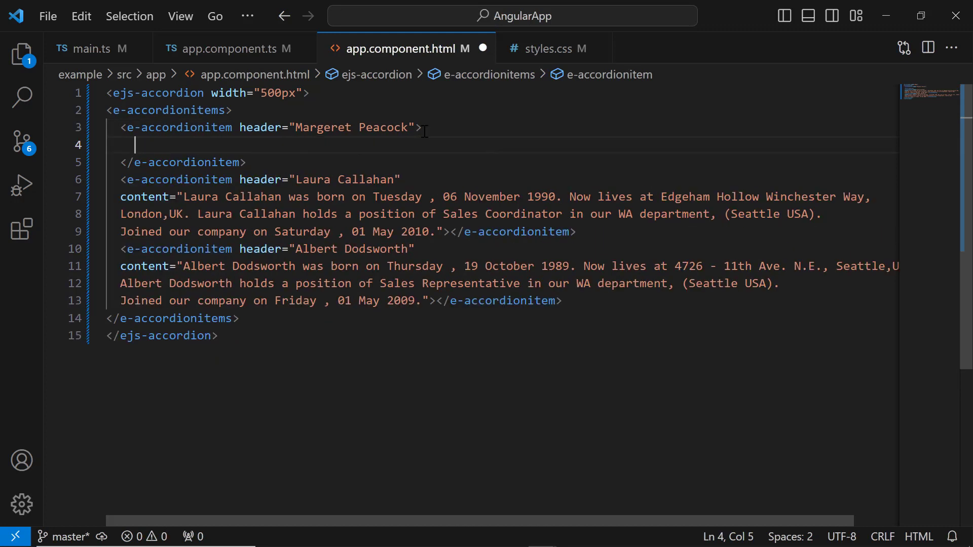
{"action": "type", "text": "<ng-template"}
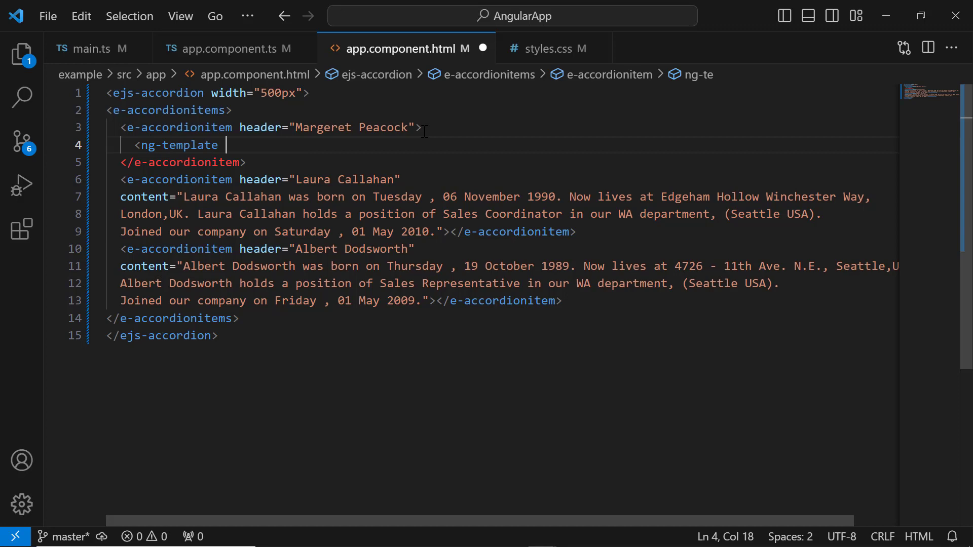
{"action": "type", "text": "#content></ng-template>"}
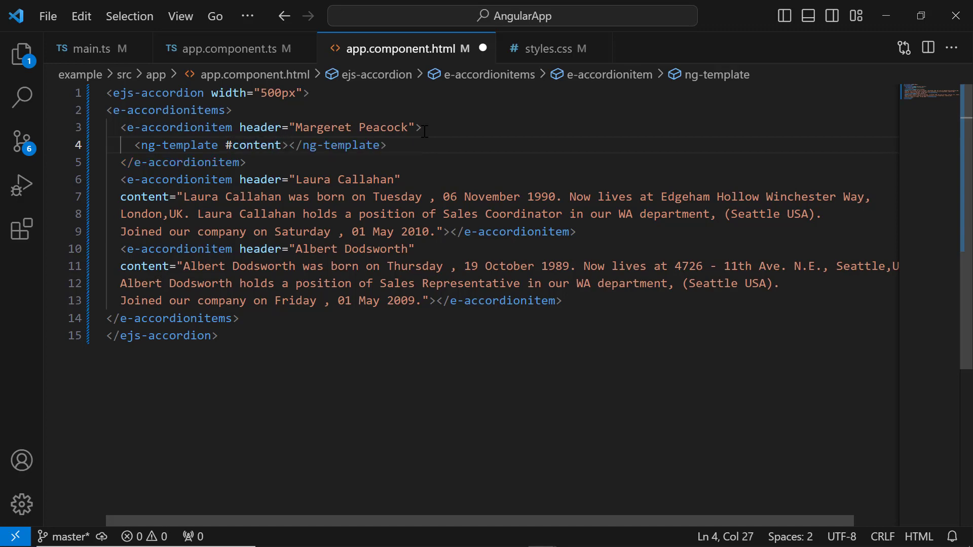
{"action": "key", "text": "Enter"}
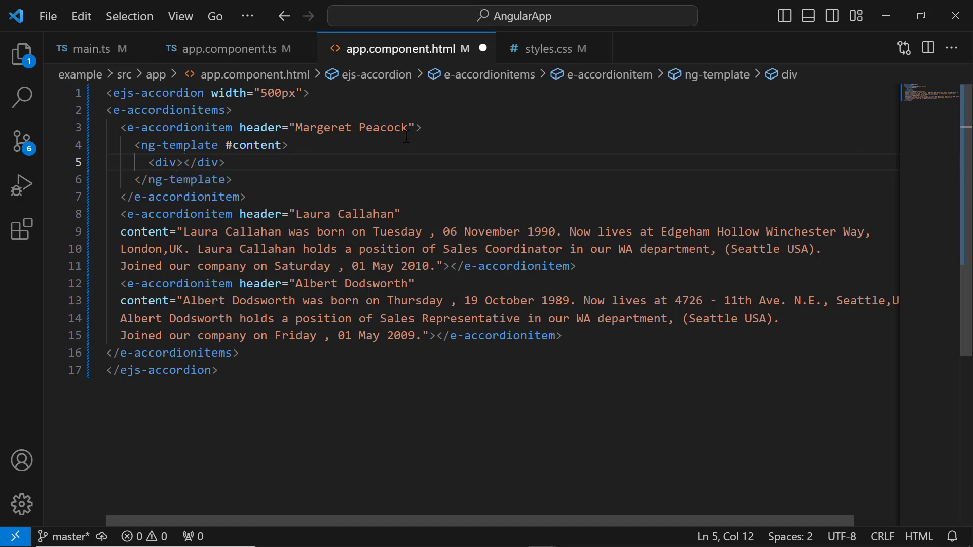
Fill the template with a "container" div holding an image and a "content" div.
{"action": "type", "text": "class=\"contain\">"}
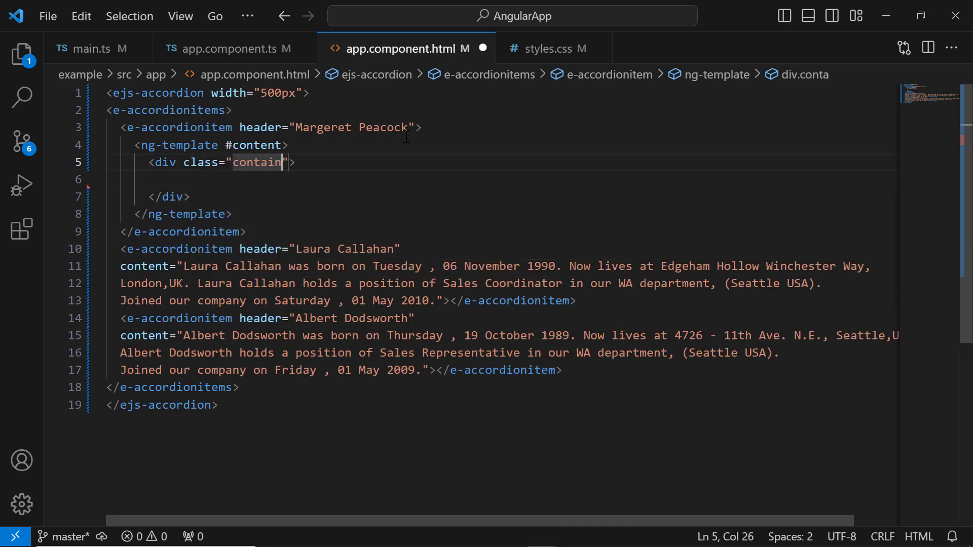
{"action": "type", "text": "er"}
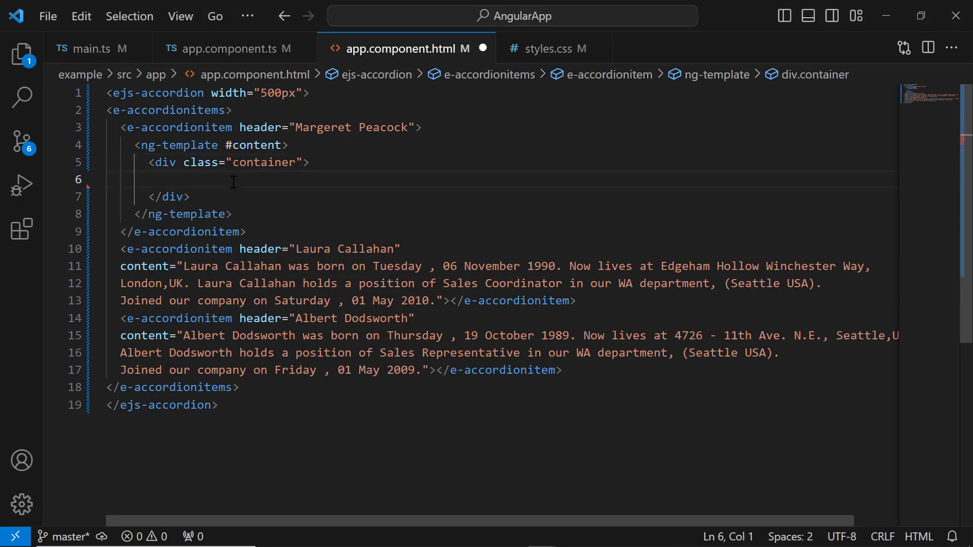
{"action": "type", "text": "<img sr"}
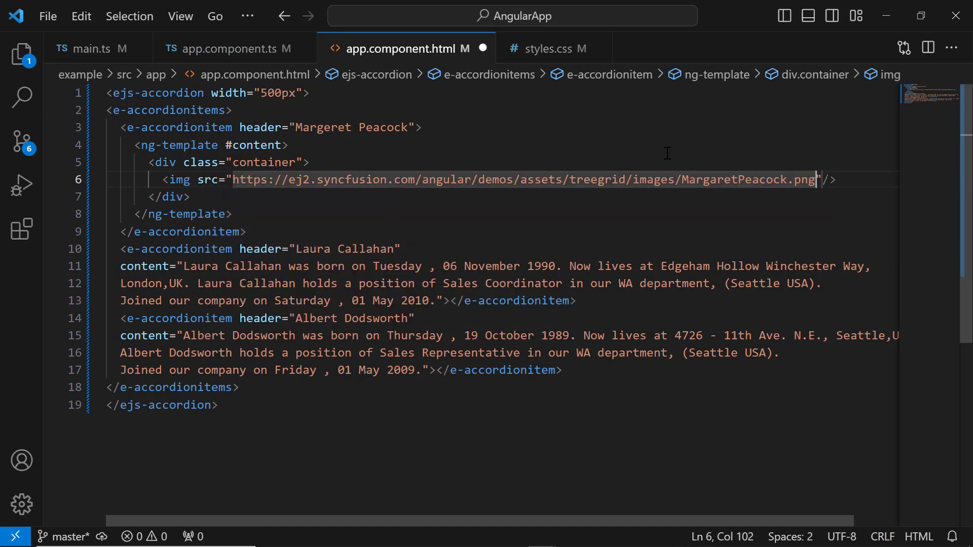
{"action": "type", "text": "<div"}
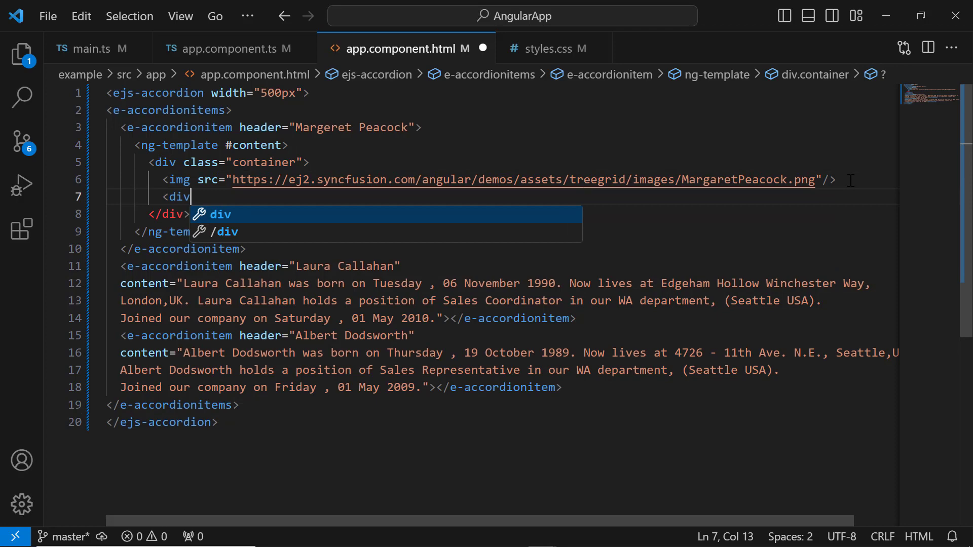
{"action": "type", "text": "class=\"\">"}
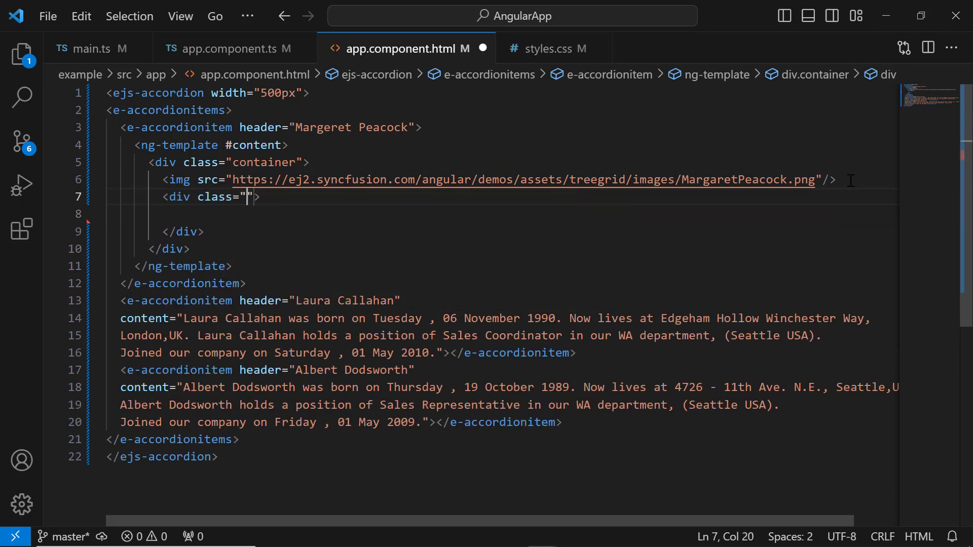
{"action": "type", "text": "content"}
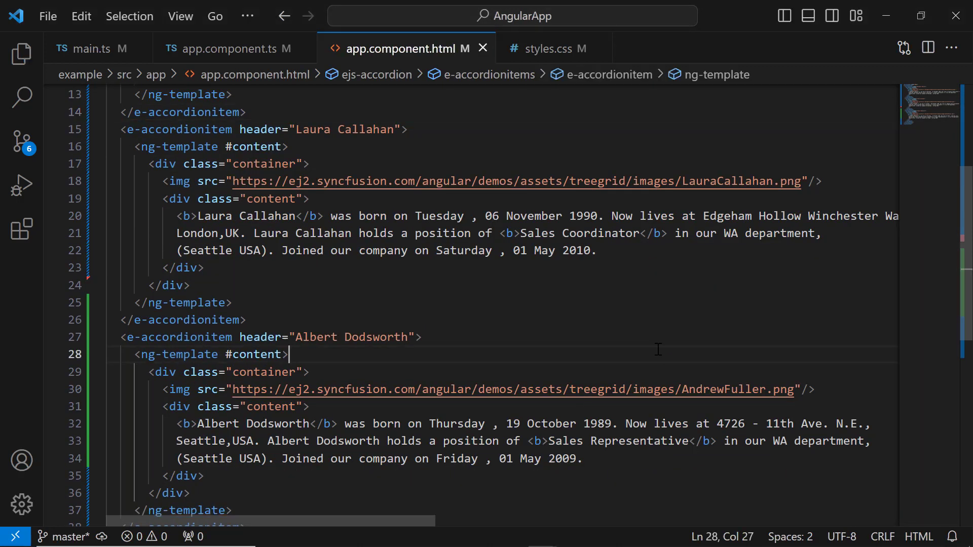
{"action": "left_click", "coordinate": [548, 49]}
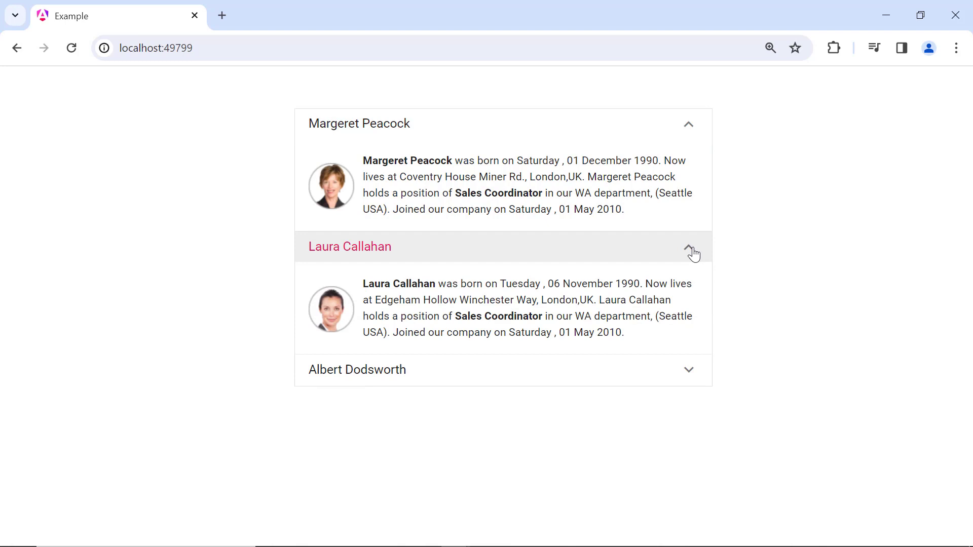
{"action": "mouse_move", "coordinate": [760, 337]}
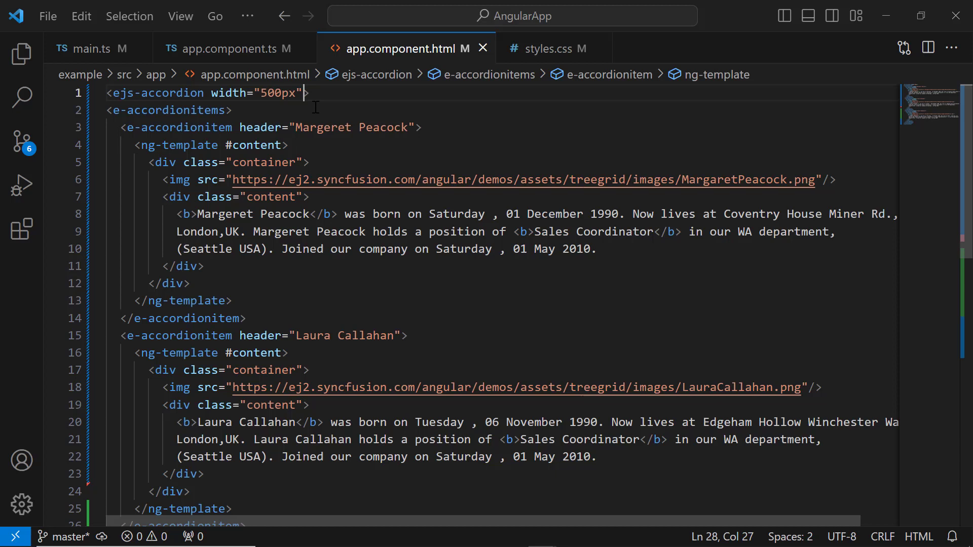
Add expandMode="Single" to the ejs-accordion tag.
{"action": "type", "text": "expandMode=\"\""}
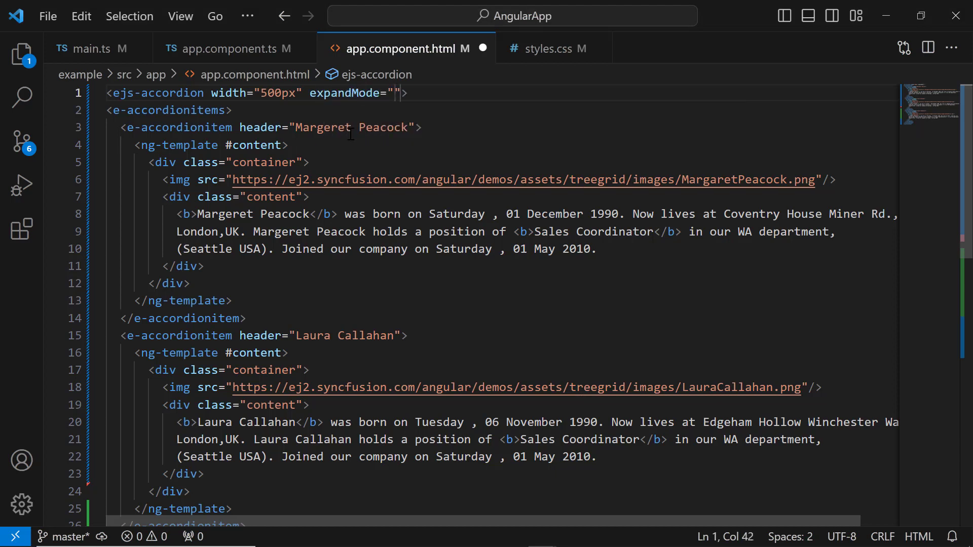
{"action": "type", "text": "Single"}
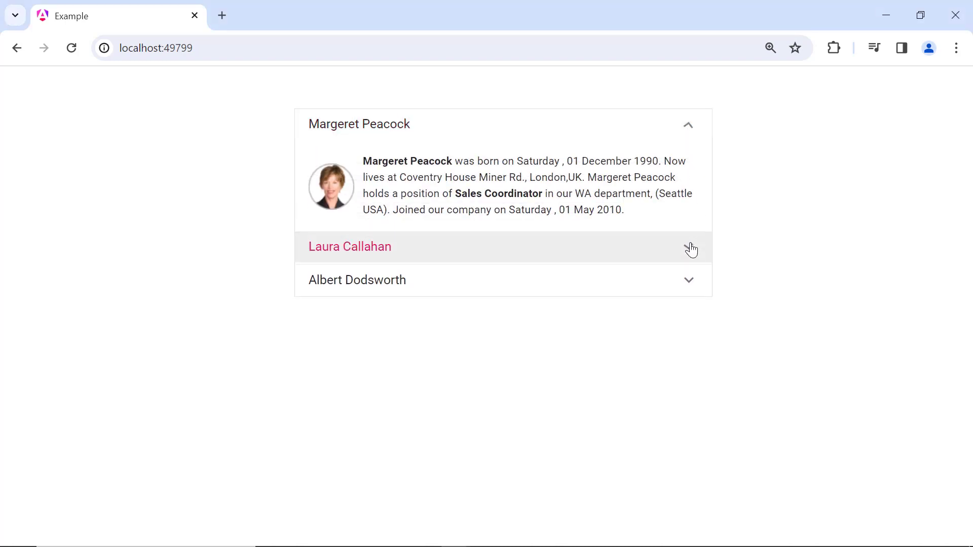
Expand another employee item to check that only one stays open.
{"action": "left_click", "coordinate": [349, 246]}
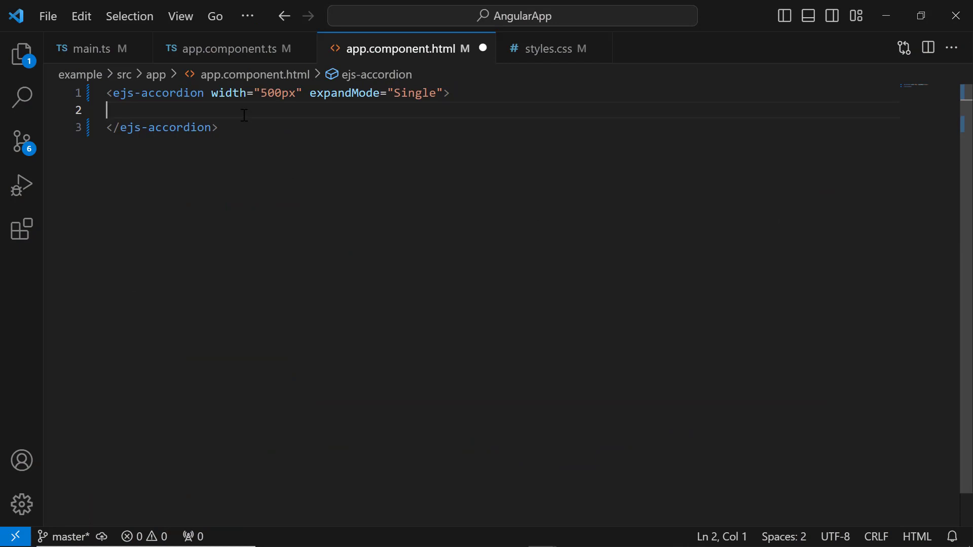
Type nested div markup with header divs for Margaret Peacock, Laura Callahan and Albert Dodsworth.
{"action": "type", "text": "<div>\\n<di"}
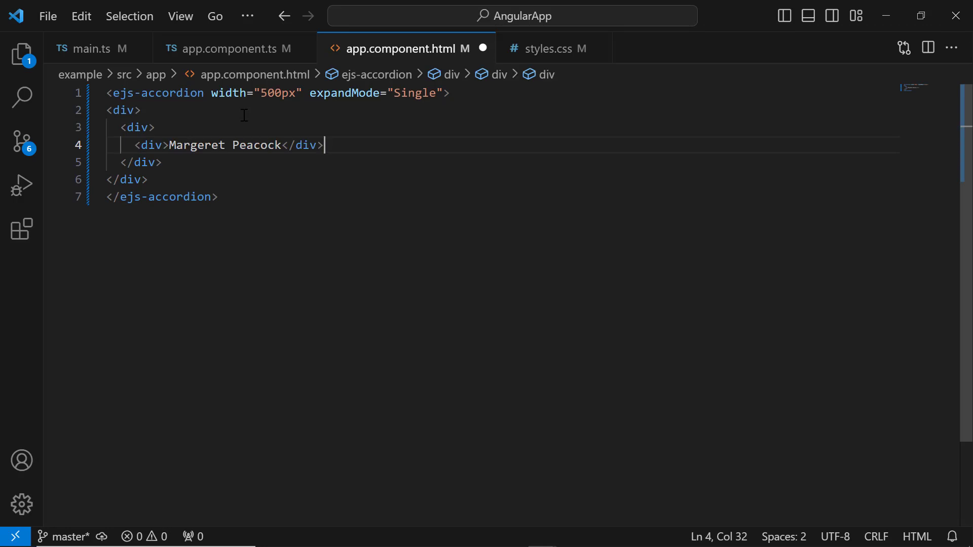
{"action": "type", "text": "<div>"}
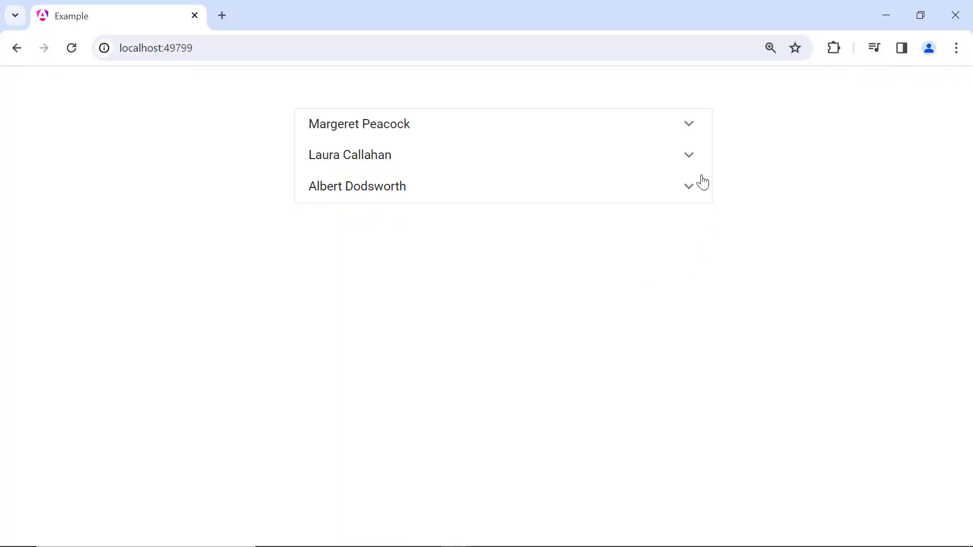
{"action": "left_click", "coordinate": [359, 124]}
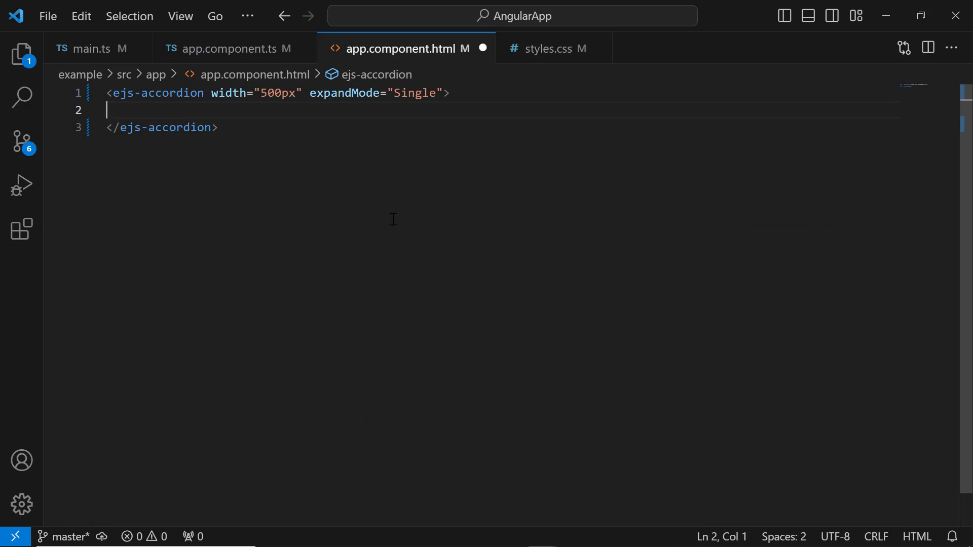
{"action": "mouse_move", "coordinate": [366, 141]}
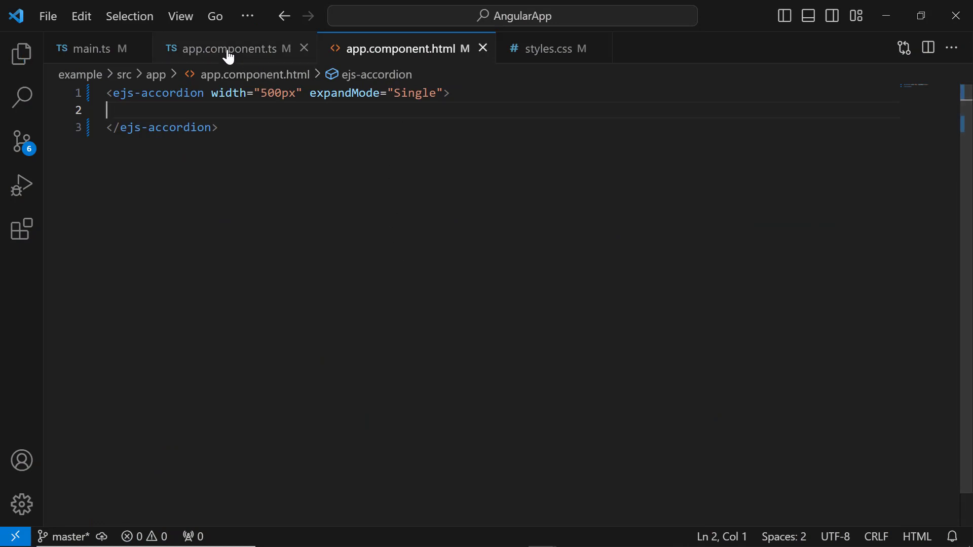
Add TreeViewModule to app.component.ts's import statement and component imports array.
{"action": "left_click", "coordinate": [223, 49]}
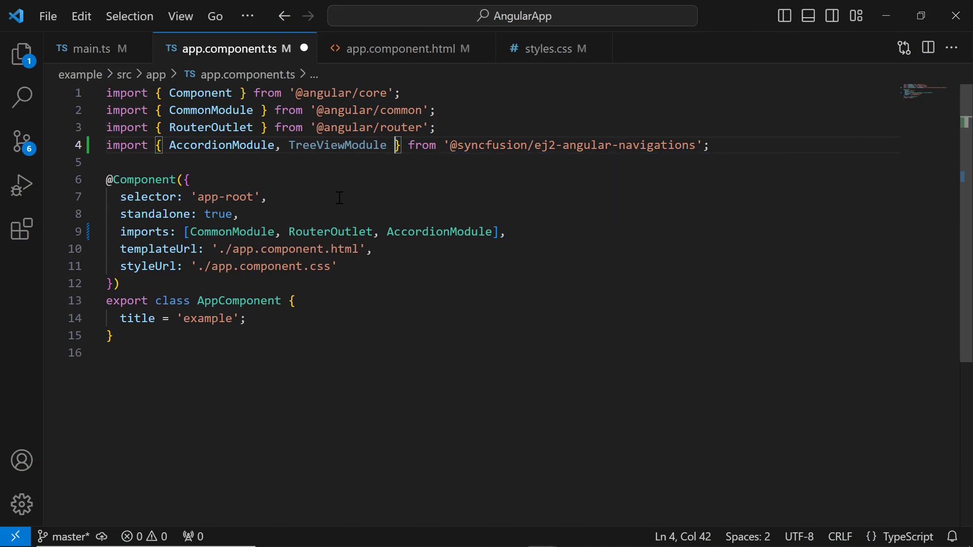
{"action": "type", "text": "TreeViewModule"}
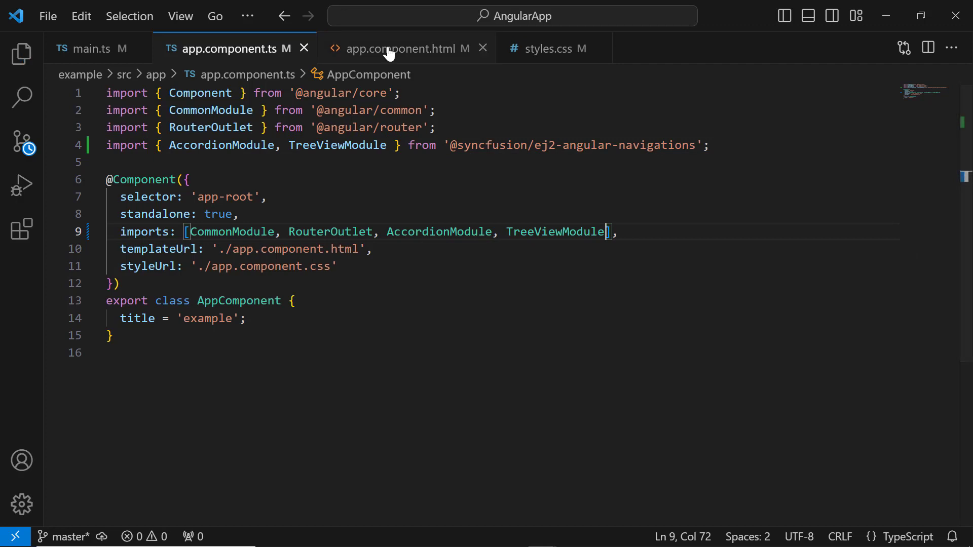
In app.component.html, add a TreeView accordion item with ng-template #content holding <ejs-treeview [fields]="field">.
{"action": "left_click", "coordinate": [407, 49]}
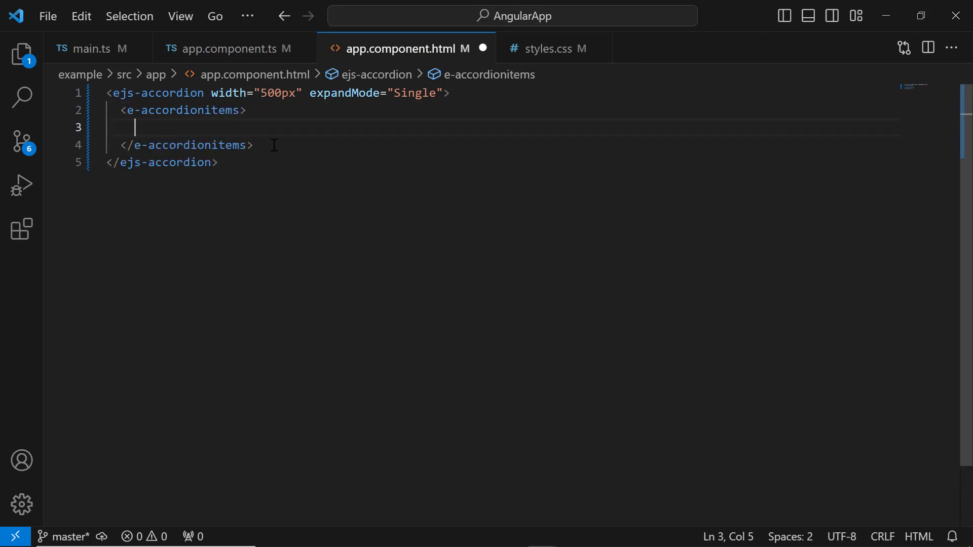
{"action": "type", "text": "<e-accordionitem header=\"TreeView\"></e-accordionitem>"}
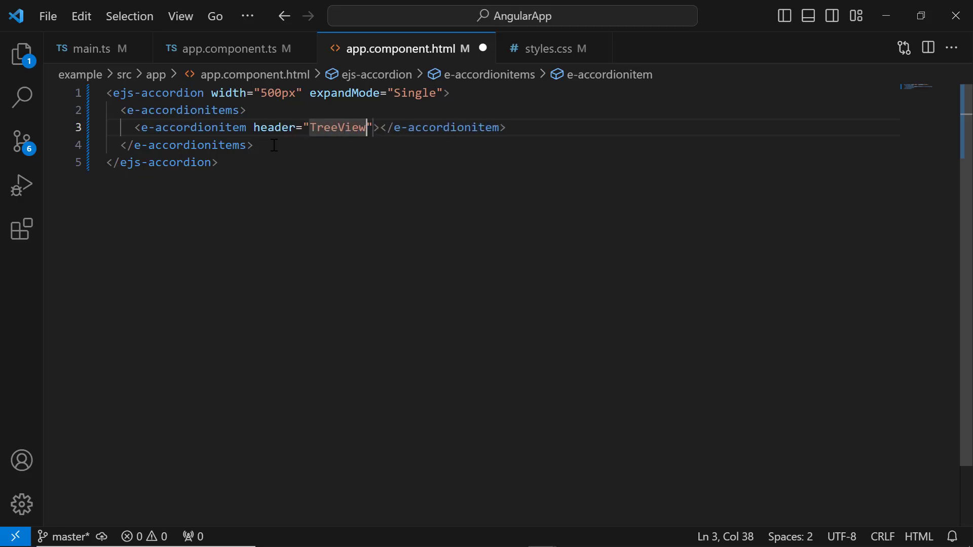
{"action": "type", "text": "<n"}
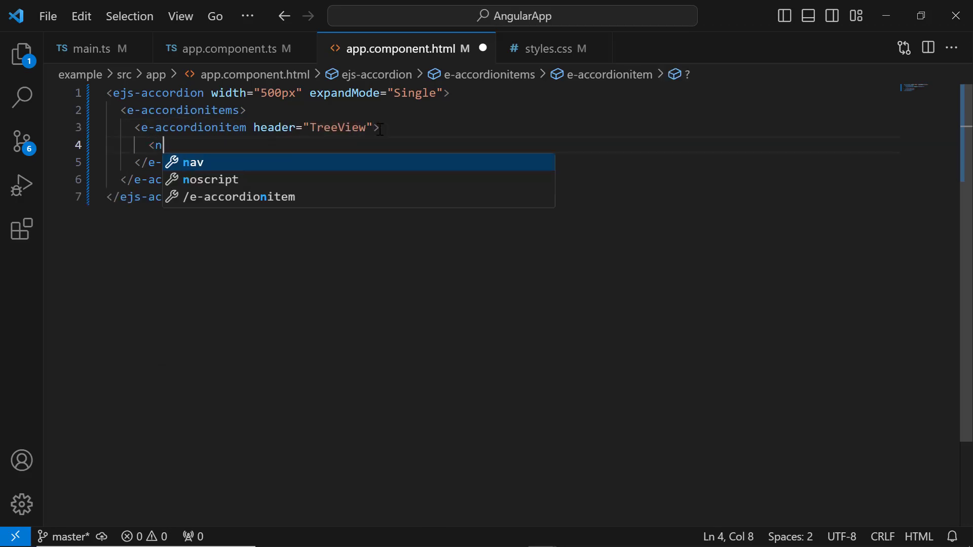
{"action": "type", "text": "g-template #co"}
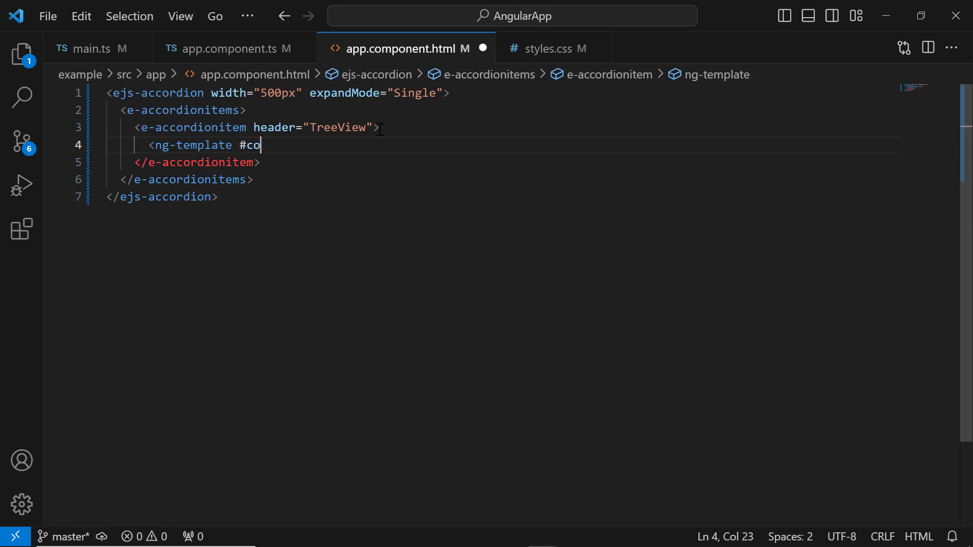
{"action": "type", "text": "ntent>"}
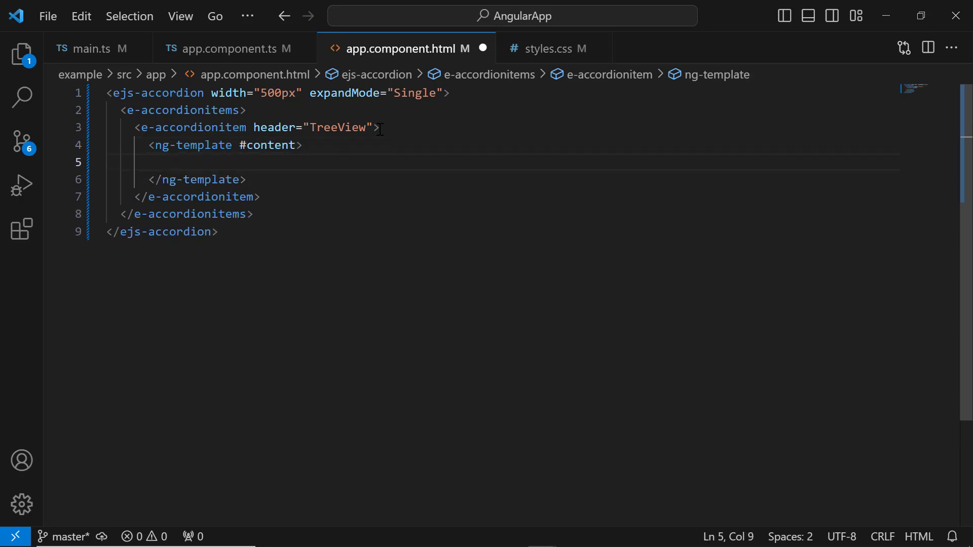
{"action": "type", "text": "<ejs-treeview [fields]=\"field\"></ejs-treeview>"}
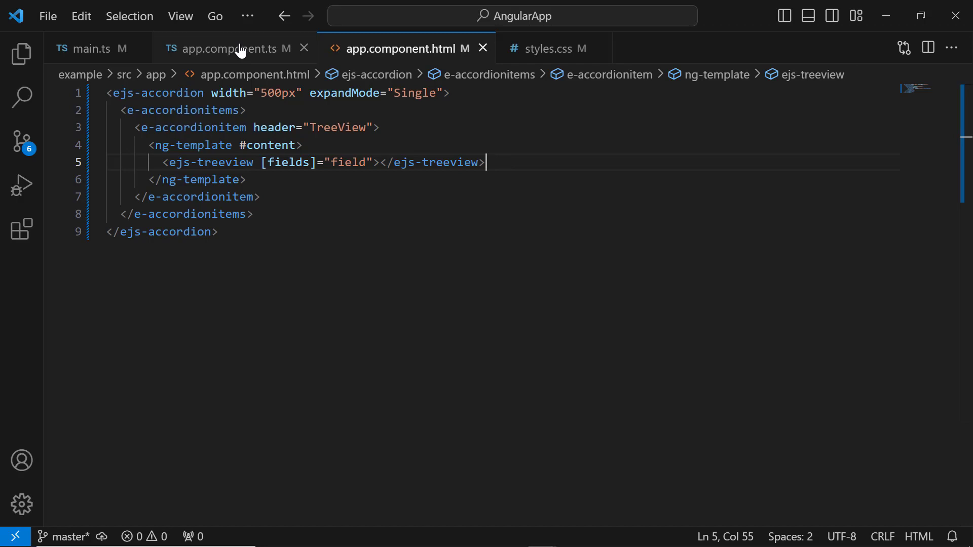
Add the localData drives-and-folders array to app.component.ts and scroll through it.
{"action": "left_click", "coordinate": [230, 48]}
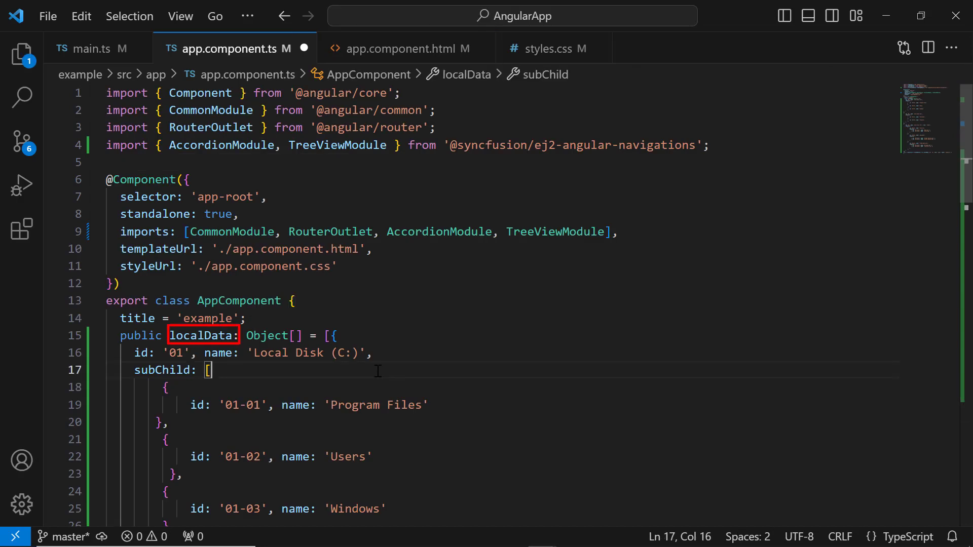
{"action": "scroll", "scroll_direction": "down", "scroll_amount": 3}
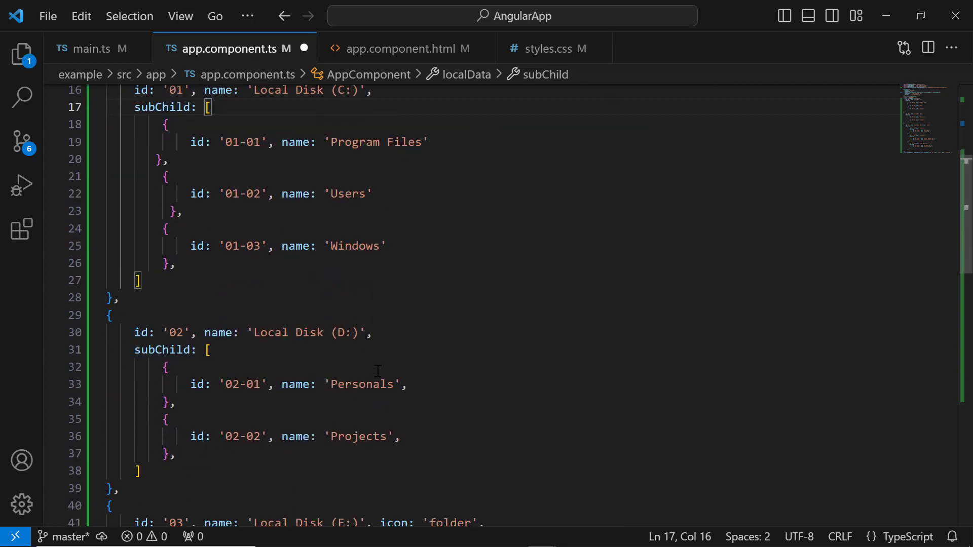
{"action": "scroll", "scroll_direction": "down", "scroll_amount": 3}
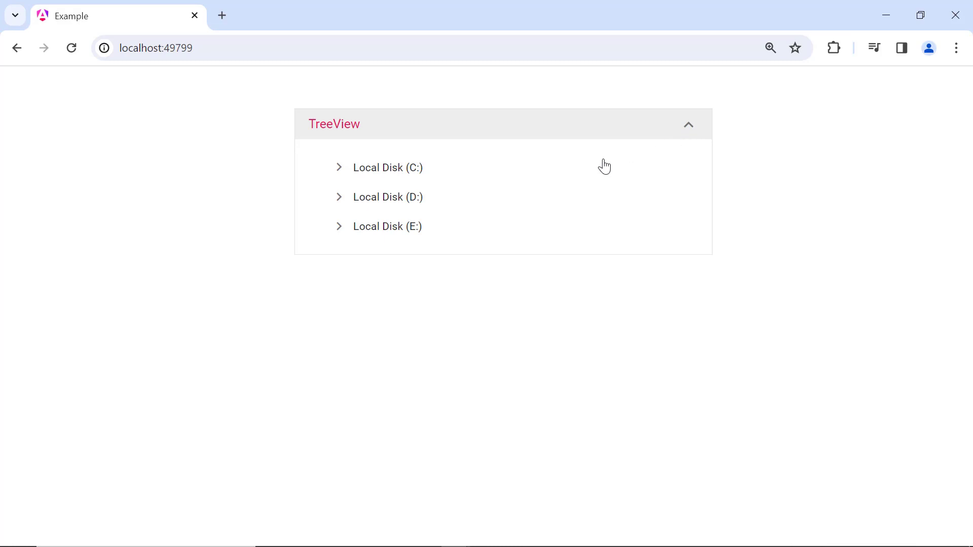
Expand Local Disk (C:) and Local Disk (D:) in the TreeView to show their folders.
{"action": "left_click", "coordinate": [387, 167]}
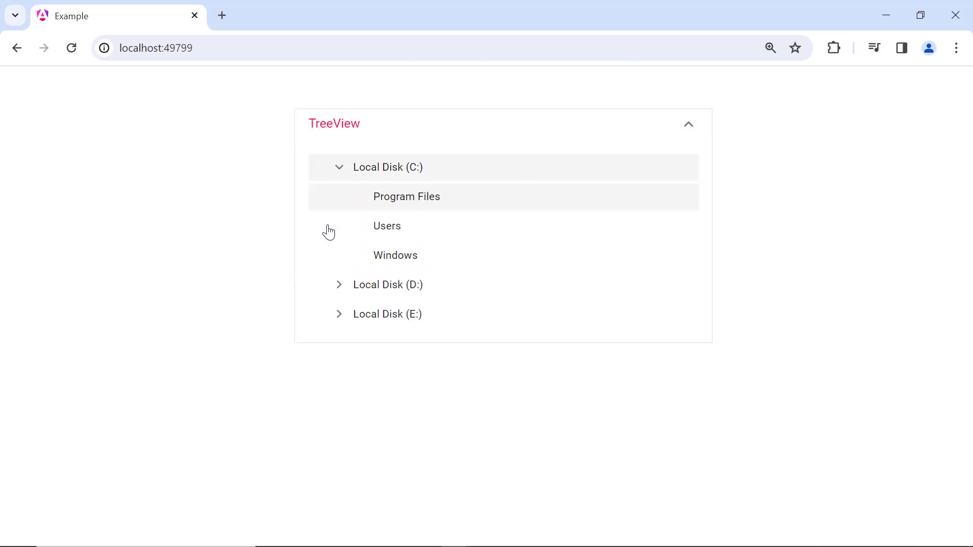
{"action": "left_click", "coordinate": [339, 284]}
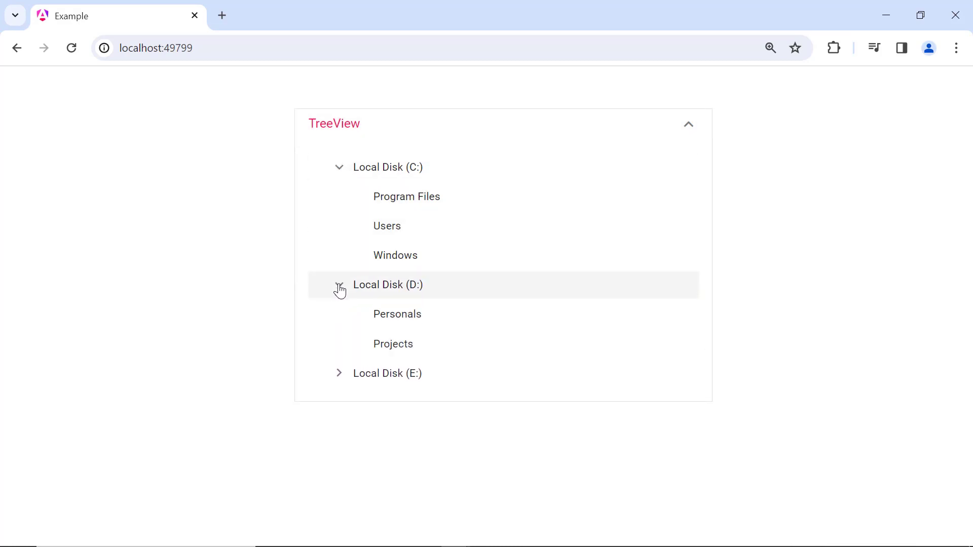